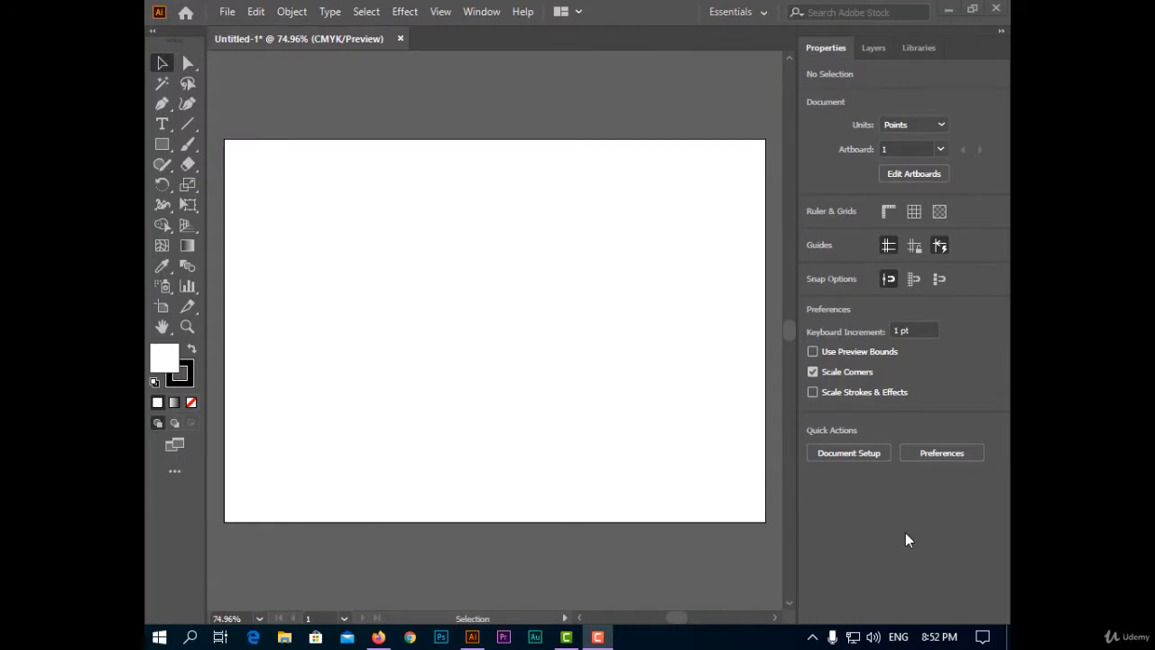
pyautogui.moveTo(526, 429)
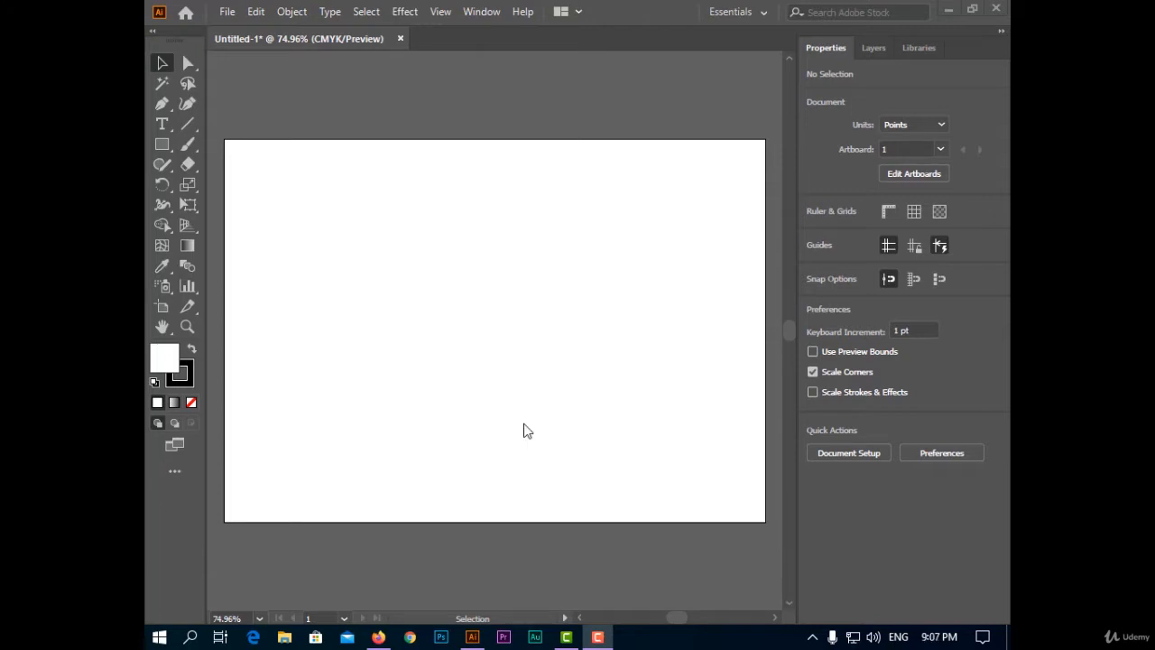
pyautogui.moveTo(489, 420)
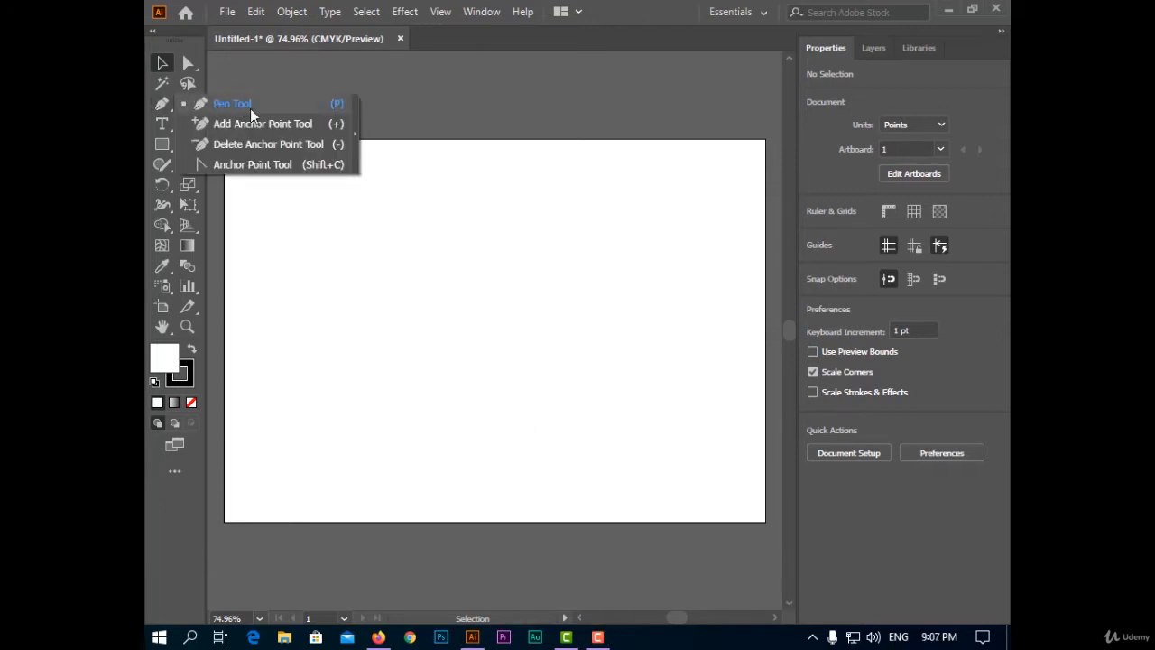
pyautogui.moveTo(251, 128)
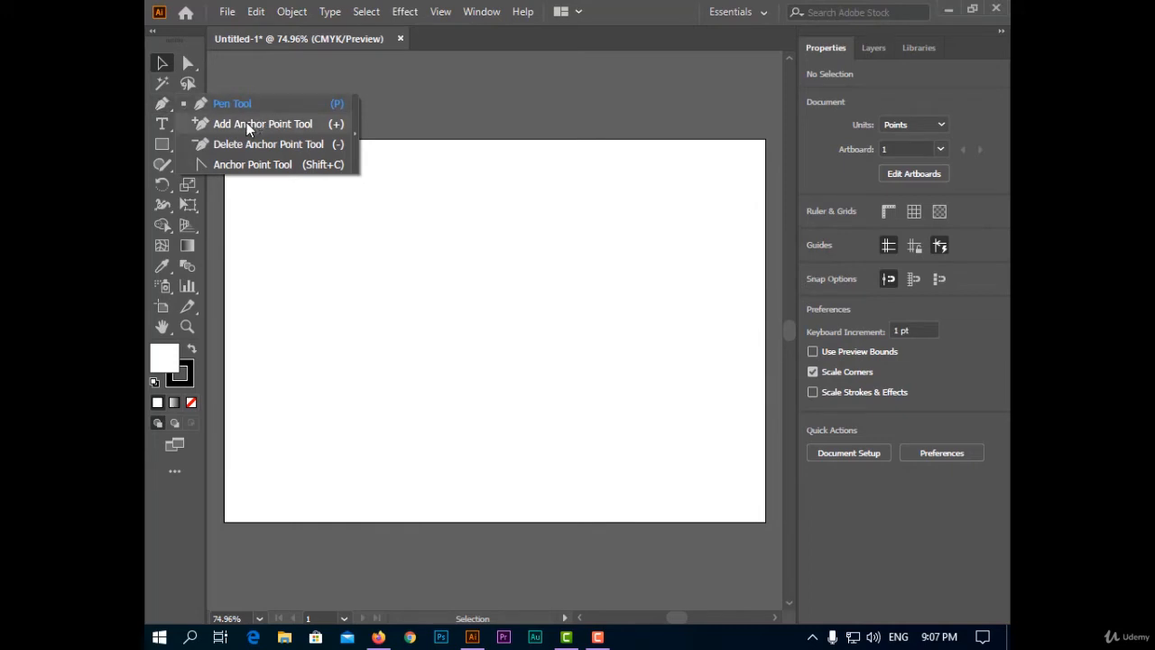
pyautogui.moveTo(269, 164)
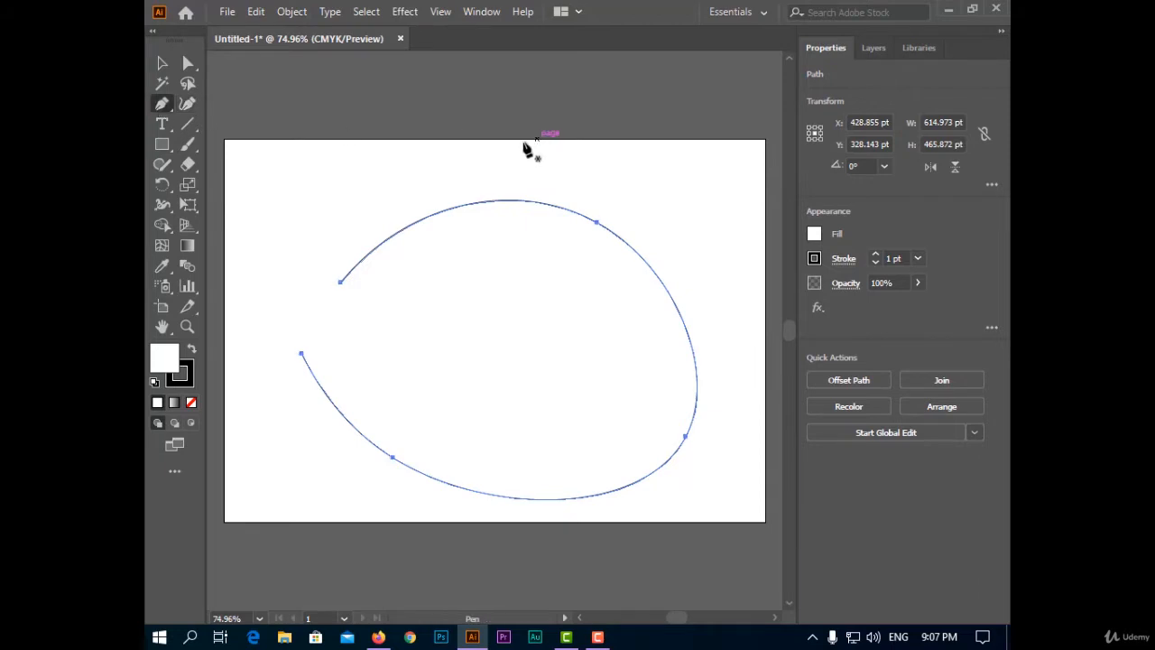
# Choose the Add Anchor Point Tool from the Pen flyout to add anchors along the curve.
pyautogui.click(161, 103)
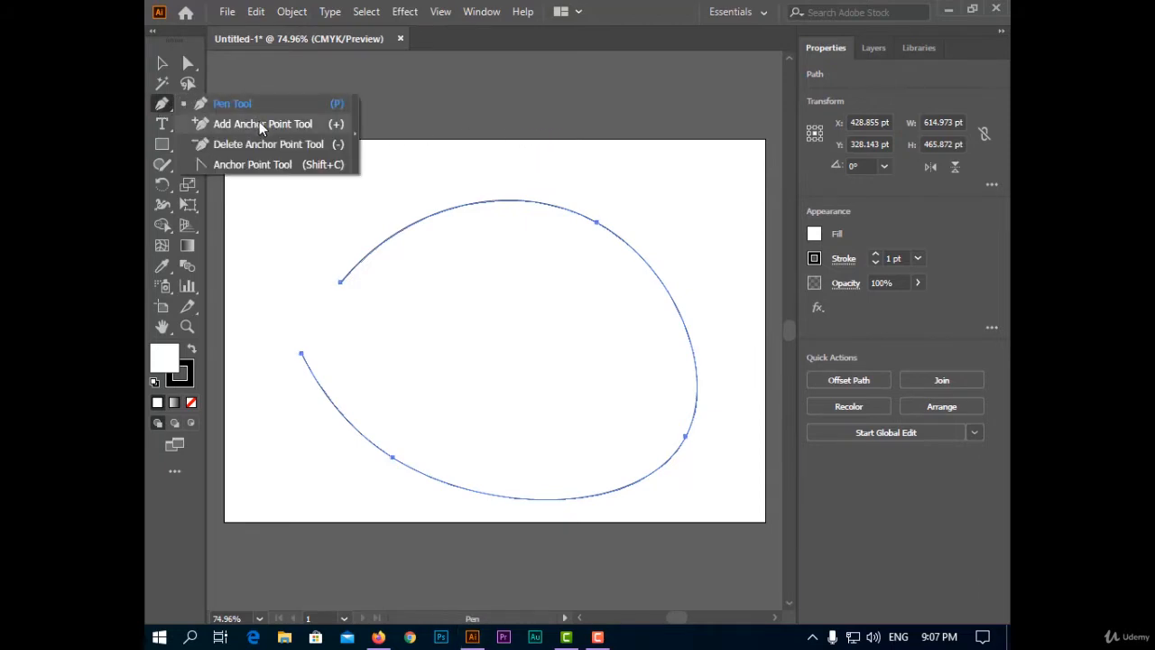
pyautogui.click(263, 123)
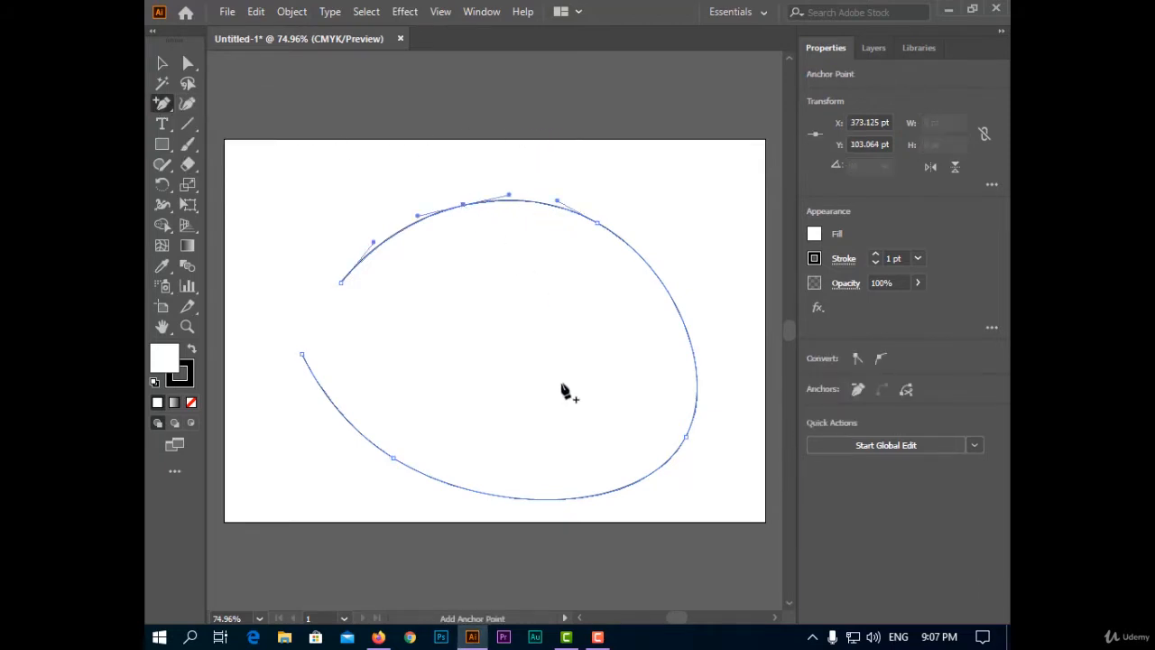
pyautogui.moveTo(611, 221)
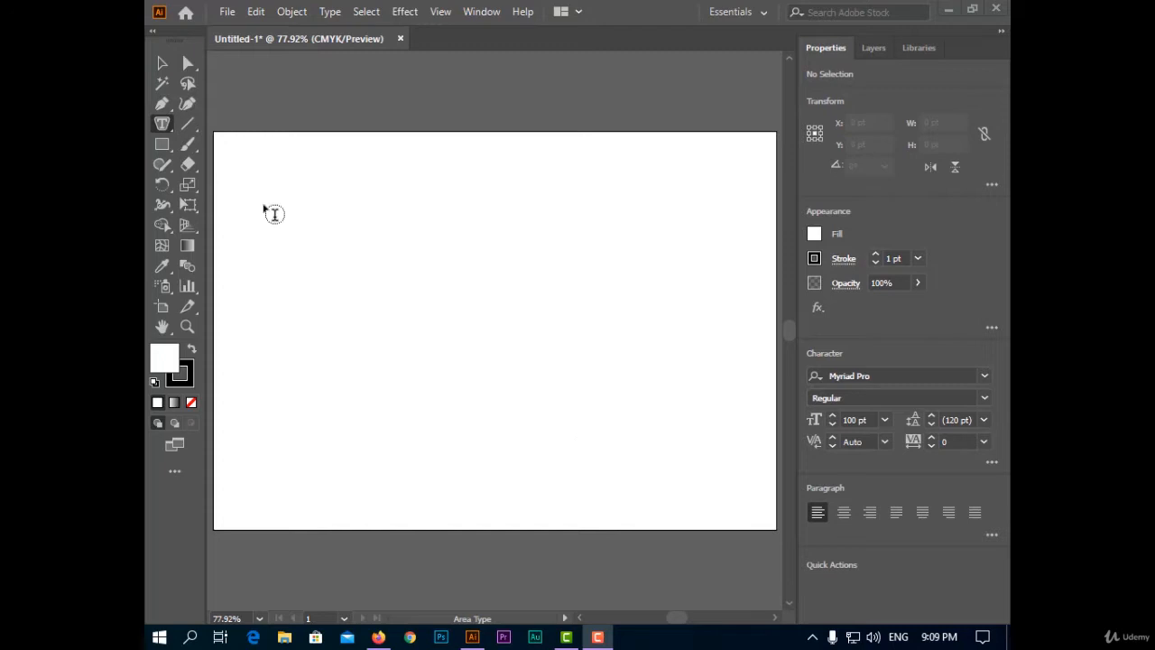
# Draw a circle with the Ellipse Tool and type 'fvf-gffjnfjjjfj' inside it as area type.
pyautogui.click(163, 124)
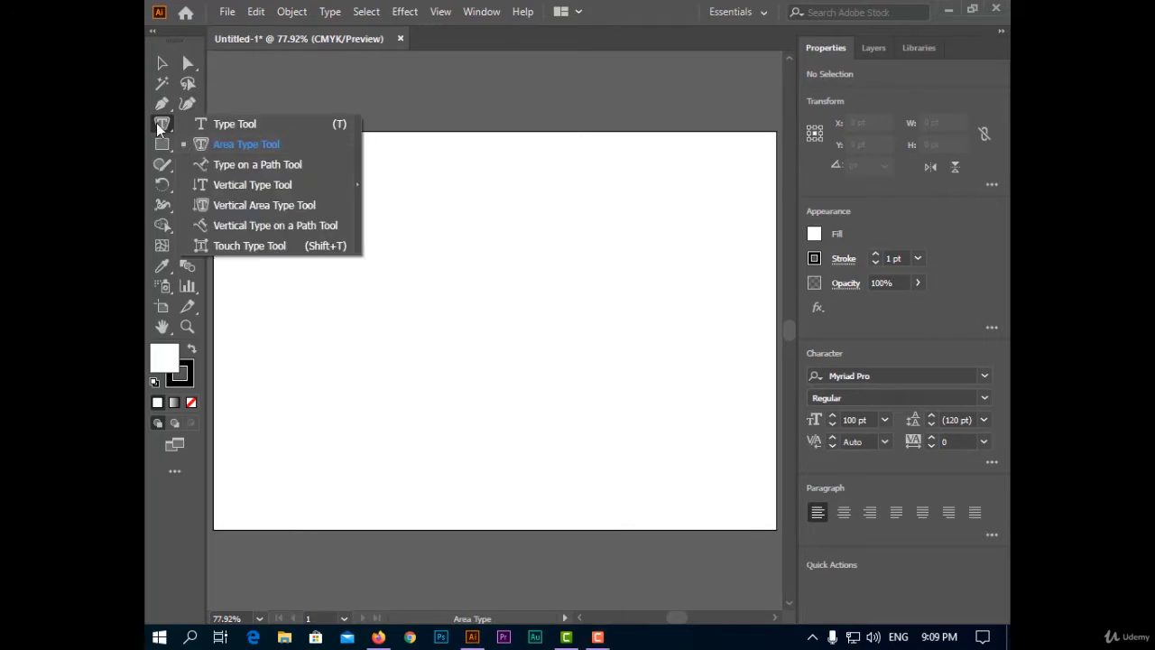
pyautogui.moveTo(514, 178)
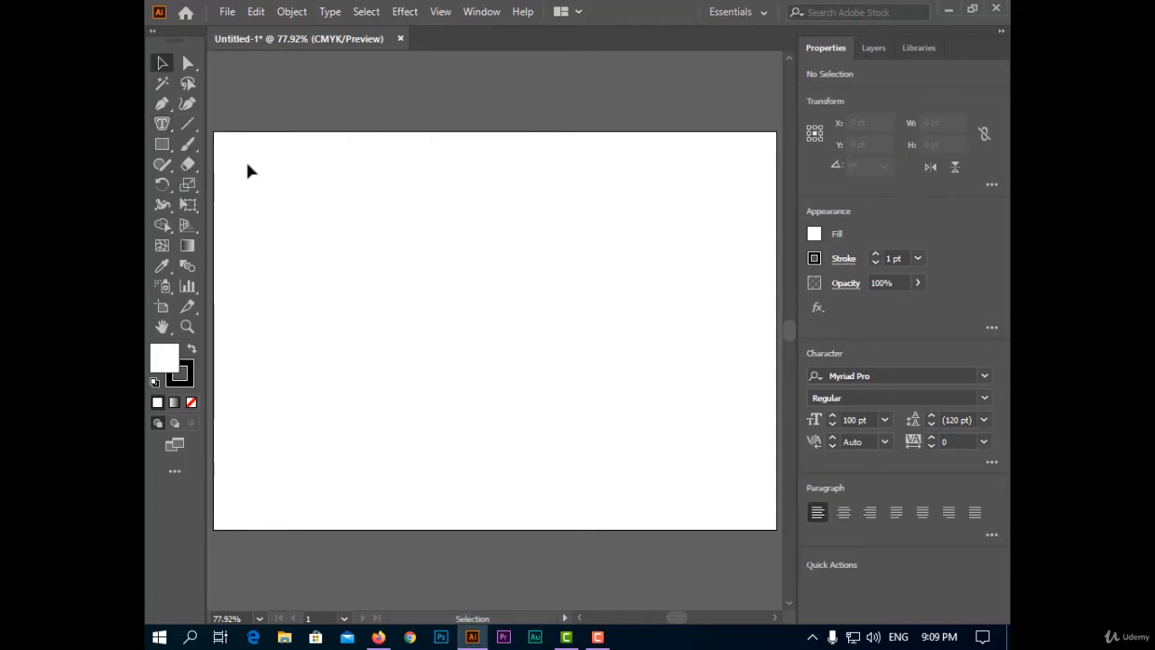
pyautogui.click(163, 144)
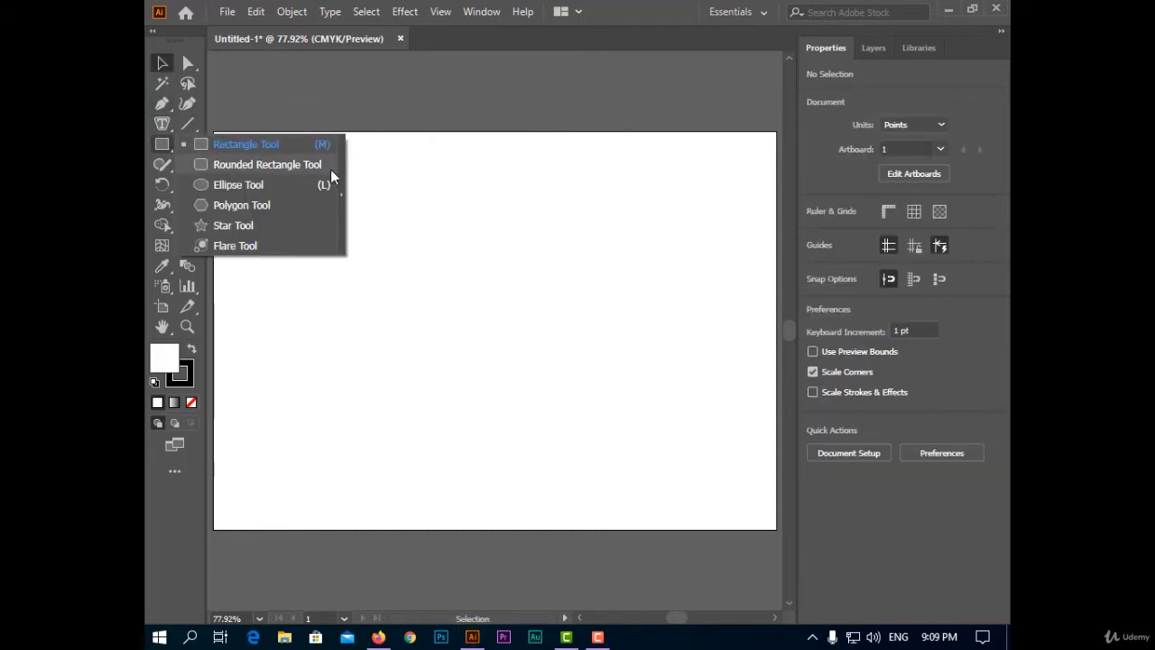
pyautogui.click(238, 184)
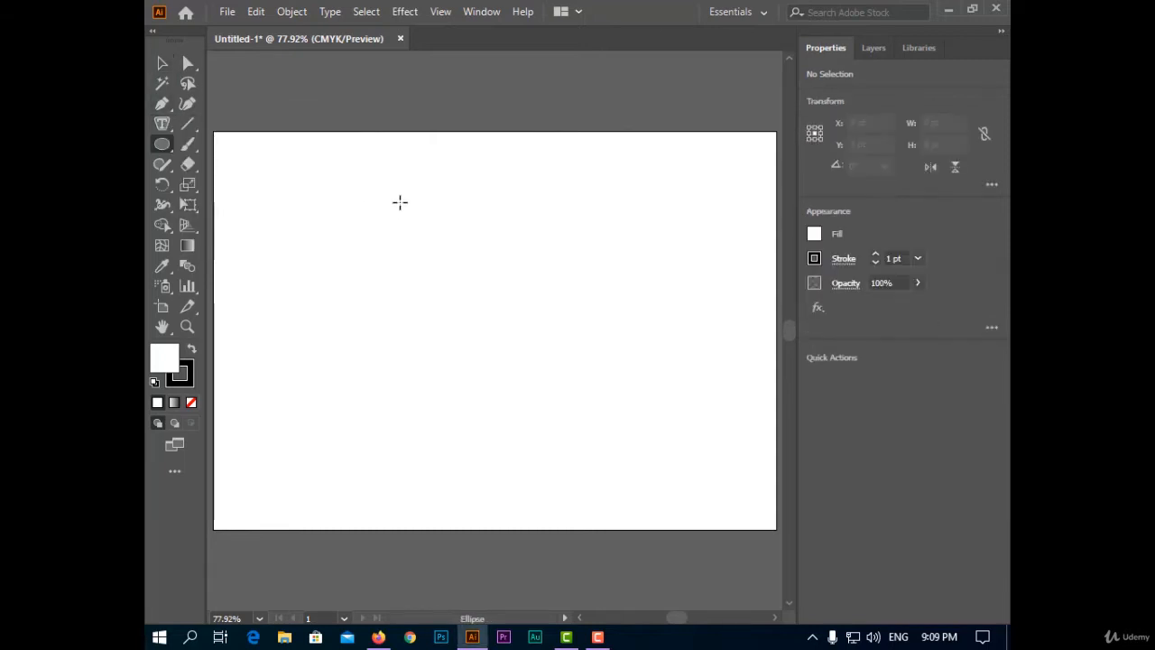
pyautogui.moveTo(400, 201); pyautogui.dragTo(636, 449)
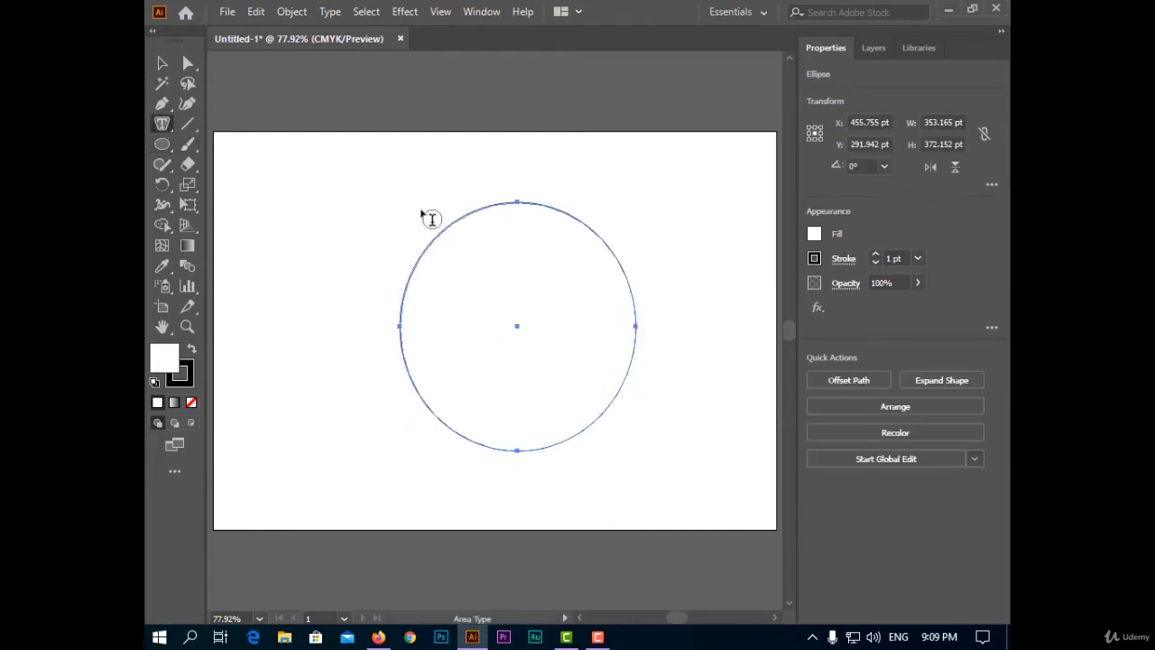
pyautogui.moveTo(491, 218)
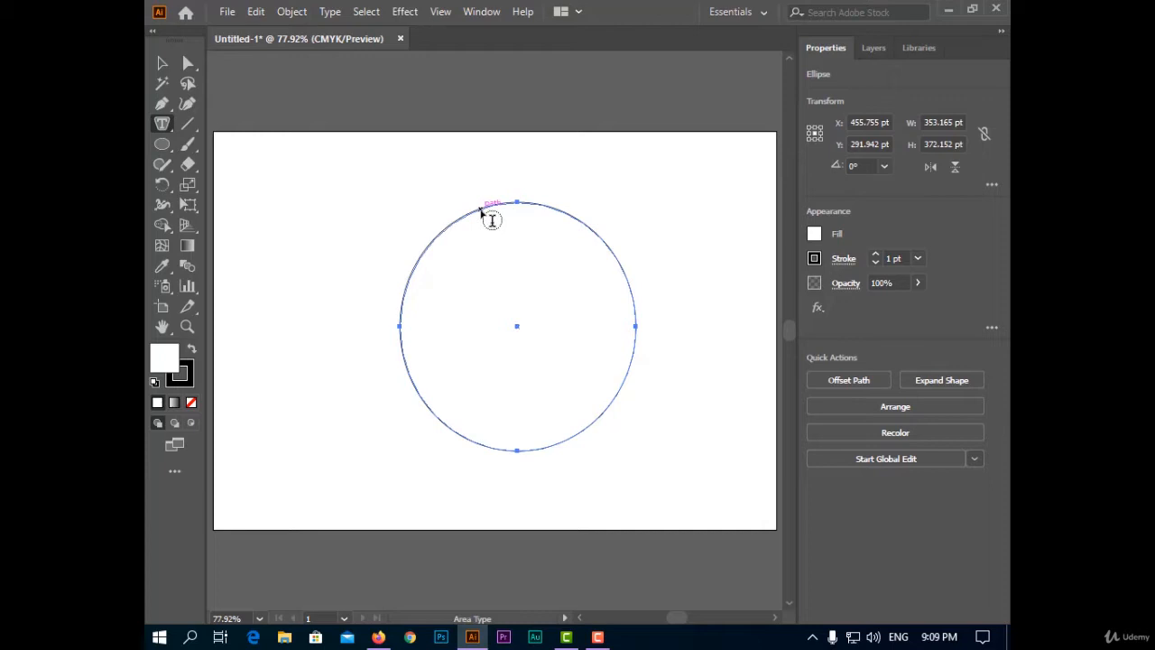
pyautogui.moveTo(464, 233)
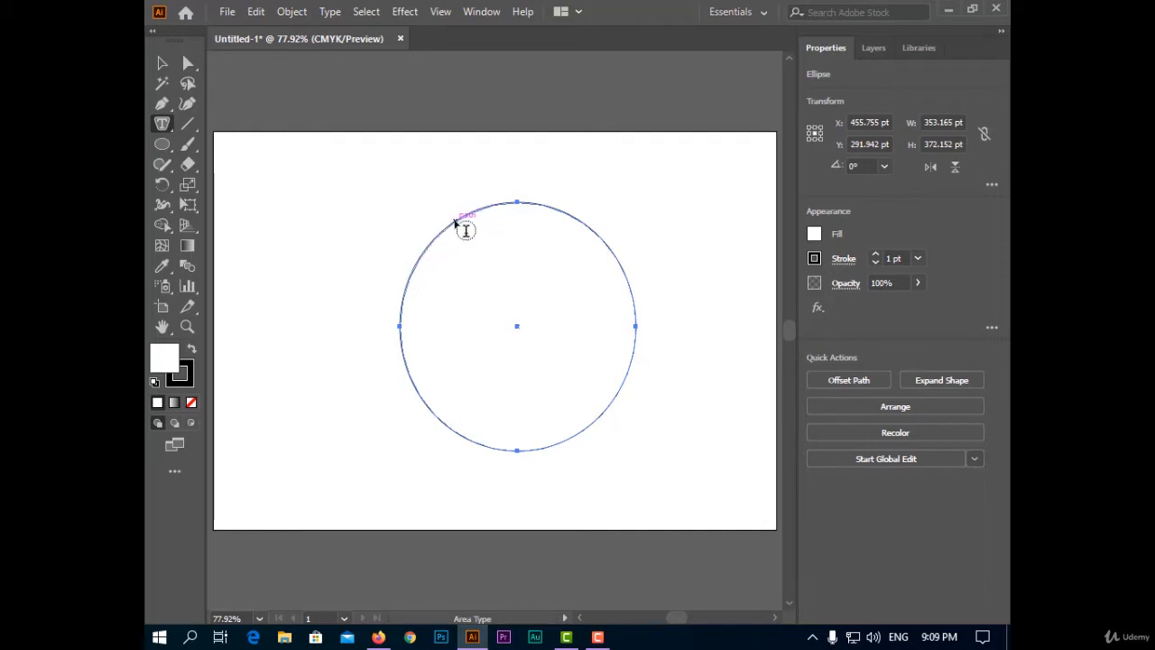
pyautogui.click(461, 225)
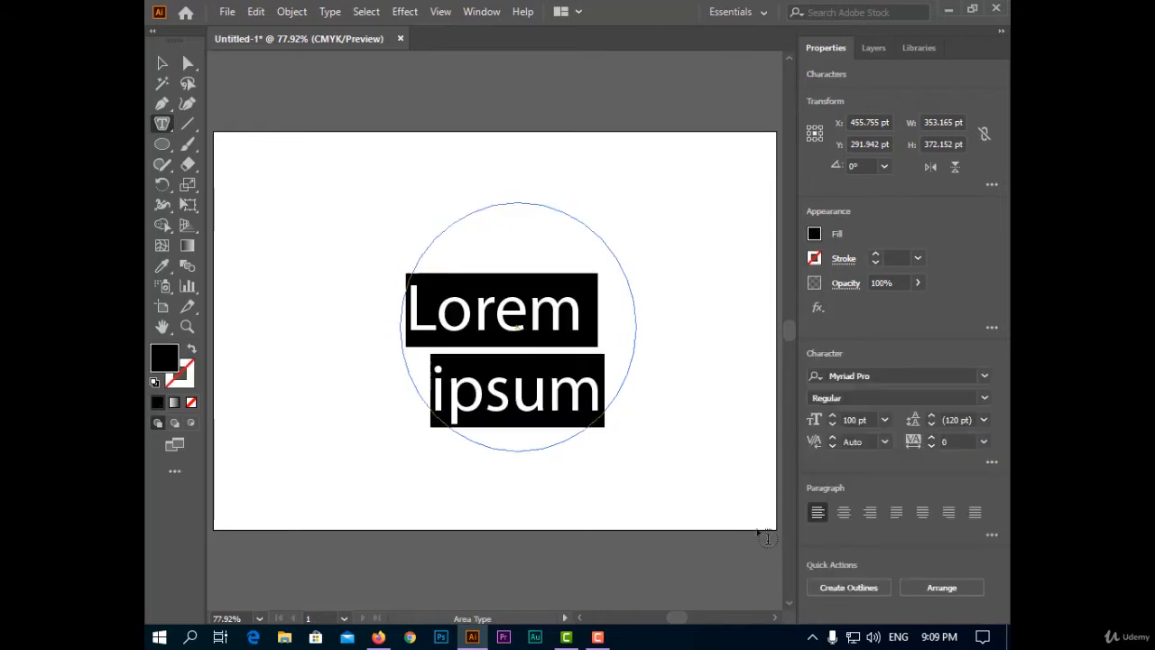
pyautogui.moveTo(522, 314)
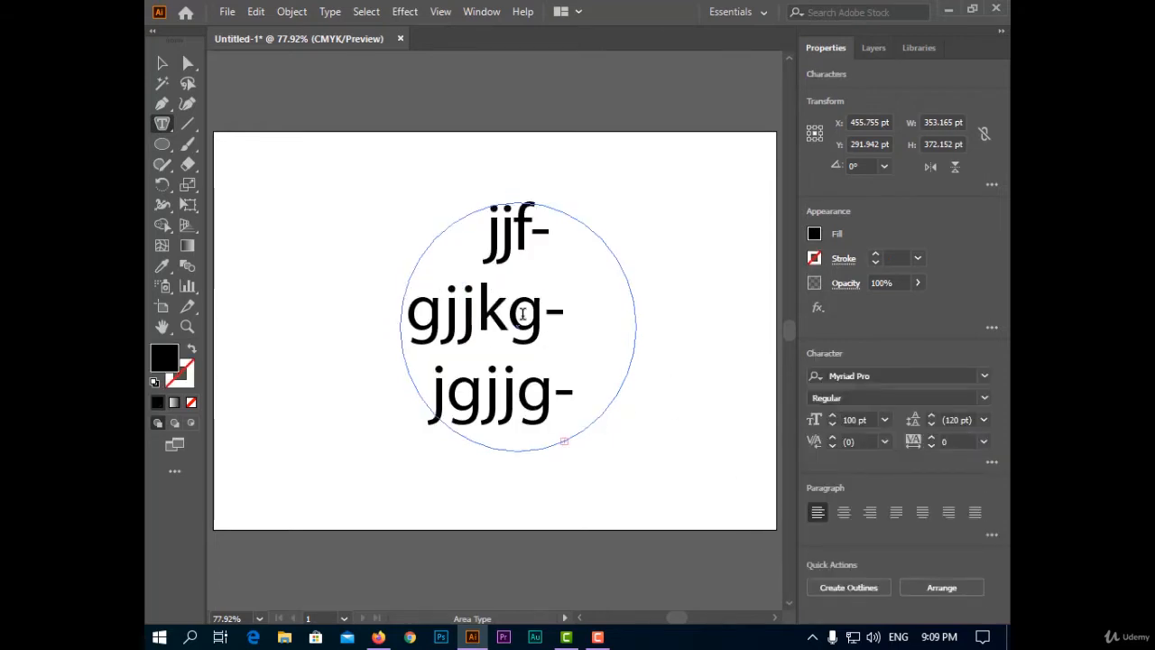
pyautogui.moveTo(834, 430)
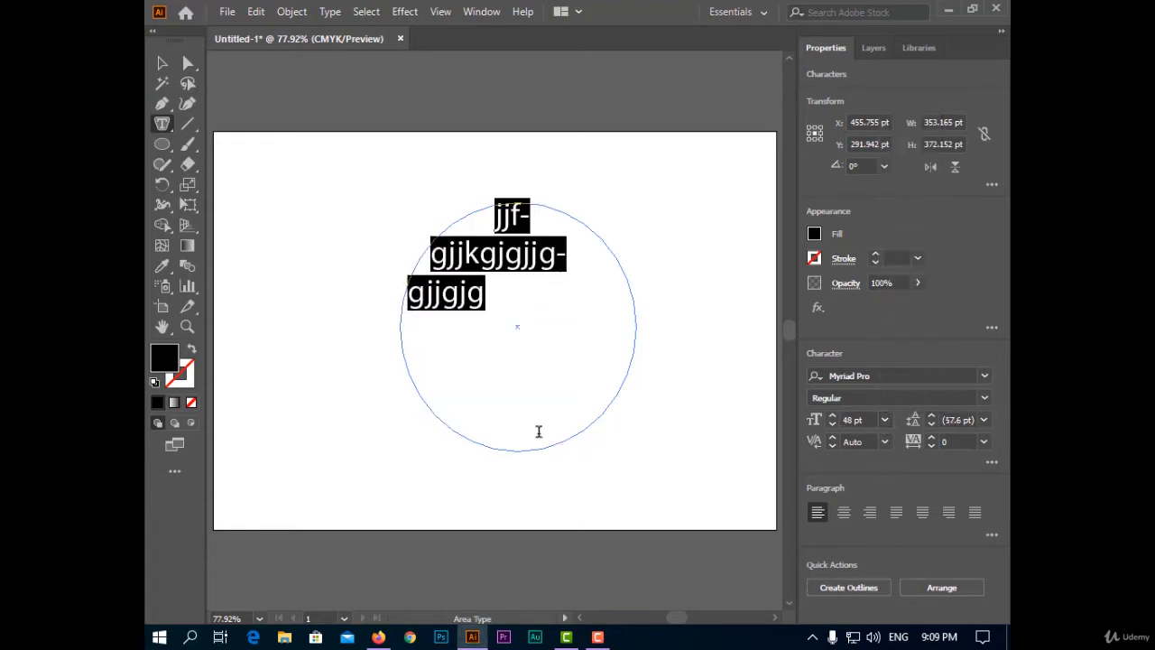
pyautogui.write('fvf-gffjnfjjjfjfjfjfjfjgfngf-gfgfgfgfg')
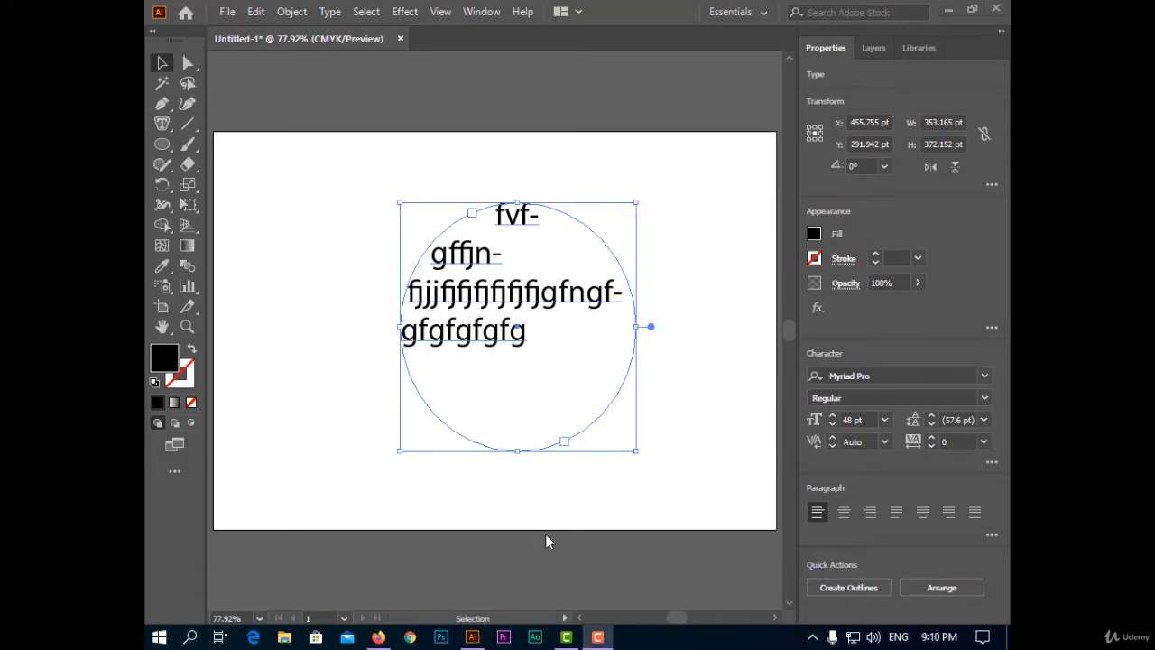
pyautogui.moveTo(555, 541)
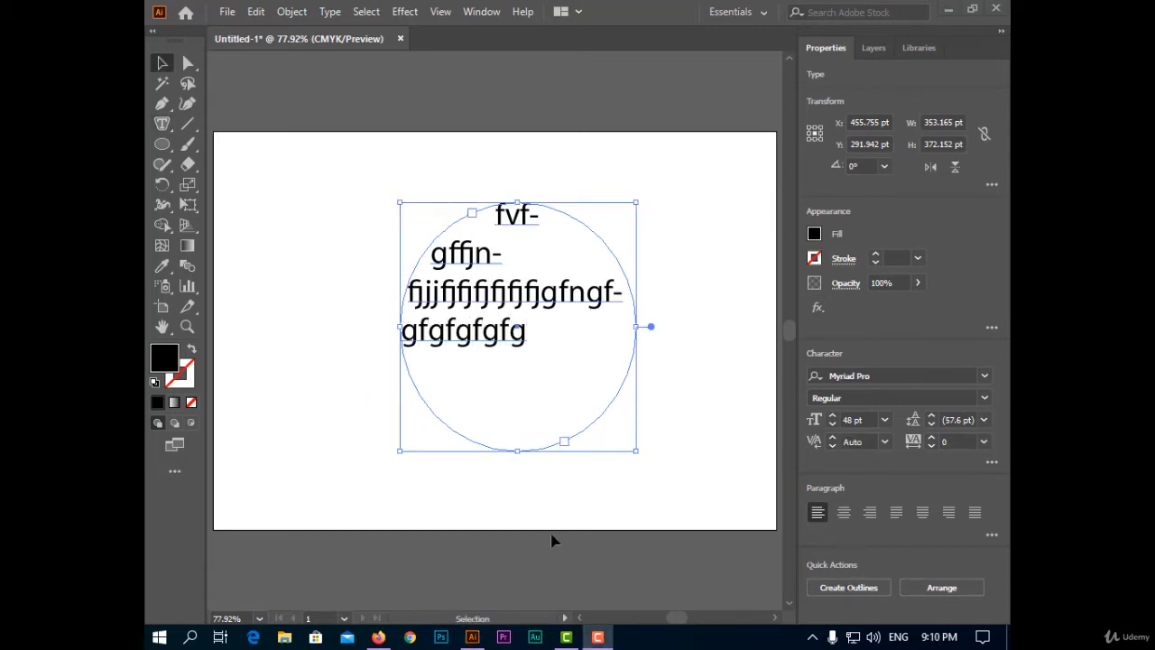
pyautogui.moveTo(161, 61)
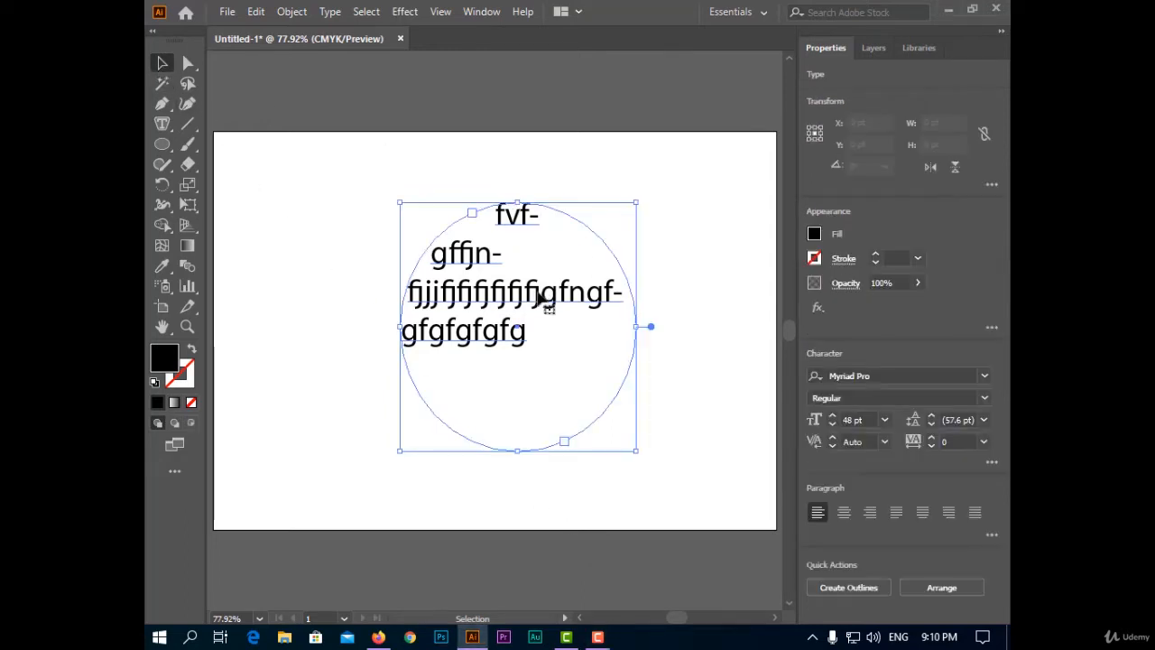
# Select the typed-letter circle and switch to the Type Tool for Lorem ipsum area type.
pyautogui.click(161, 144)
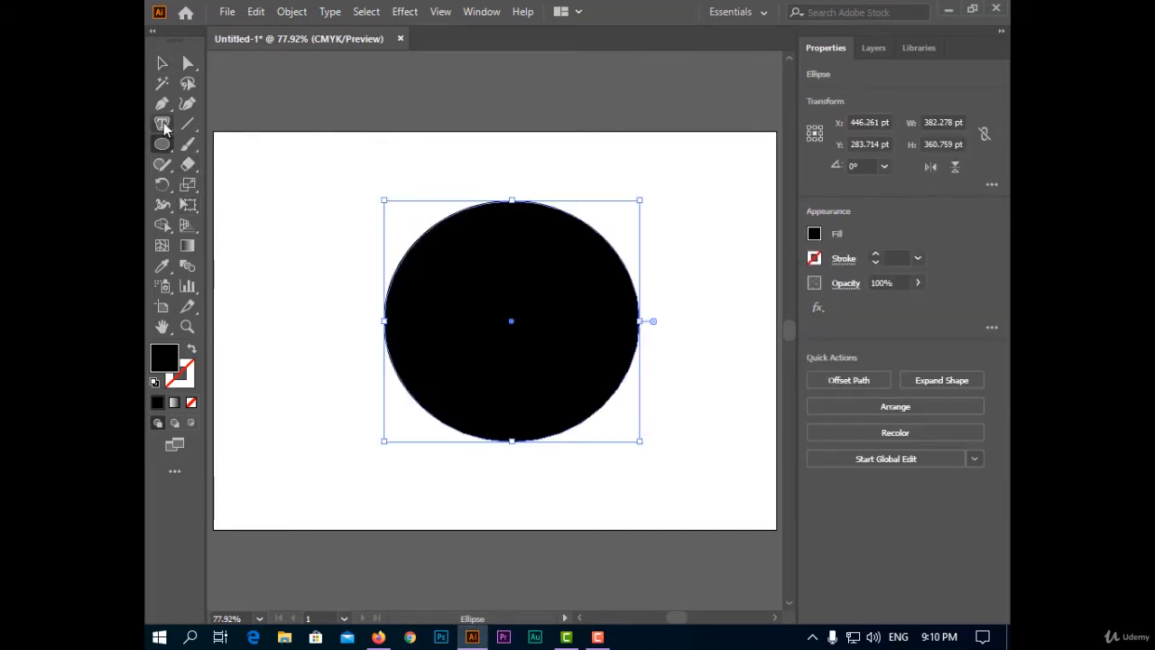
pyautogui.click(162, 124)
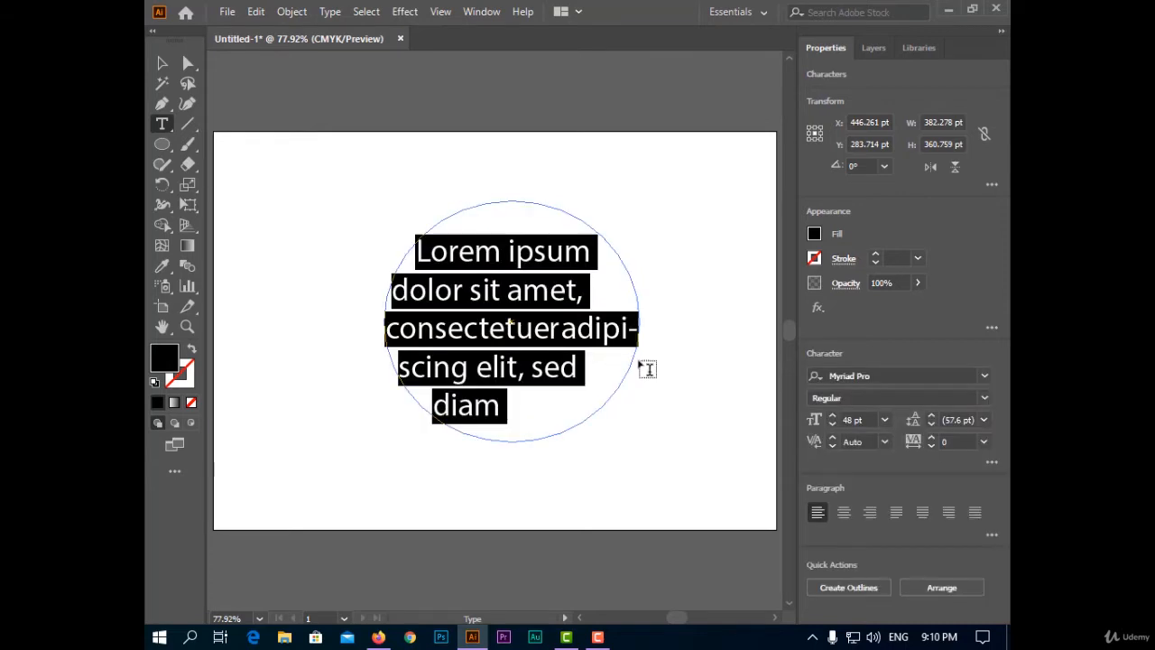
pyautogui.moveTo(596, 440)
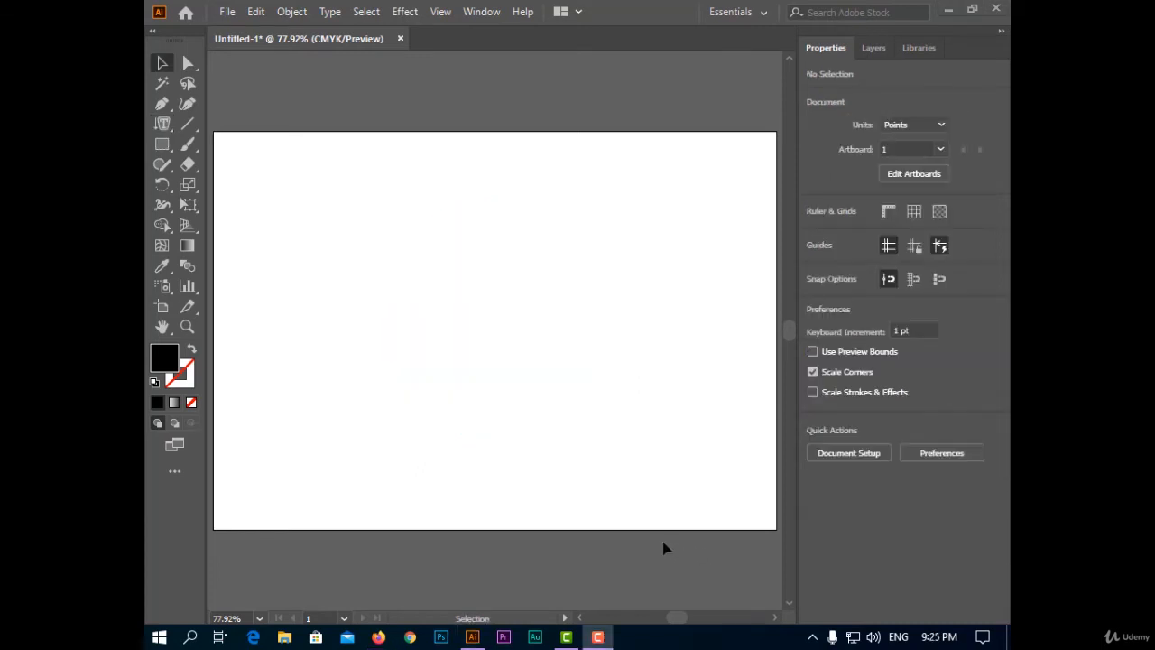
pyautogui.moveTo(163, 123)
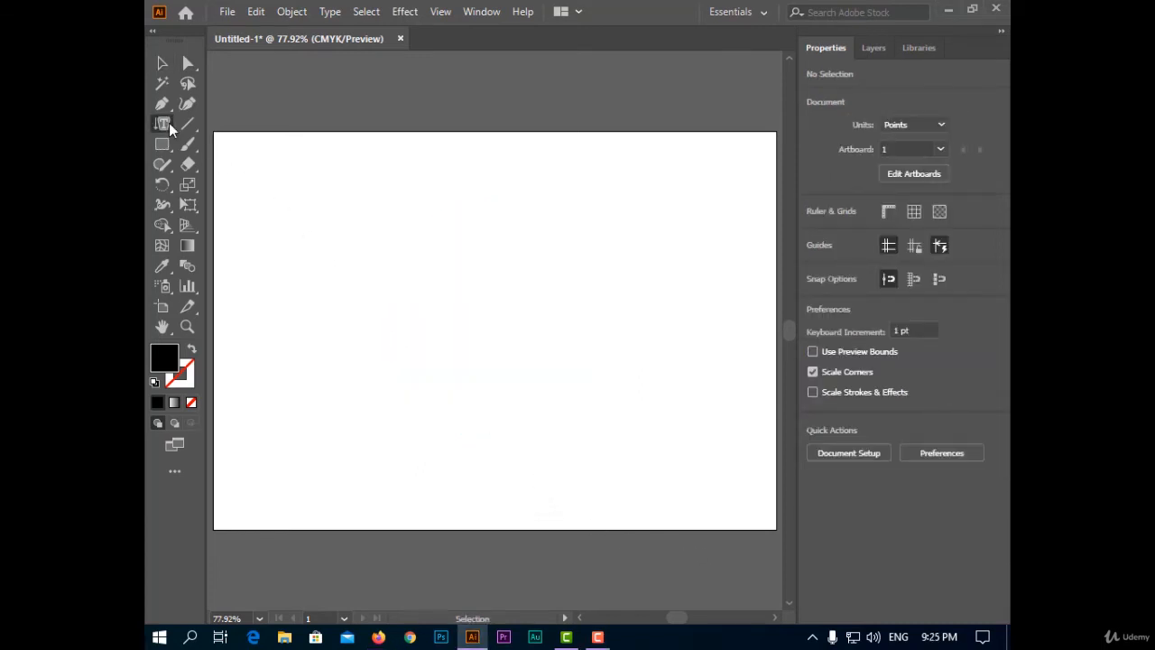
# Pick the Touch Type Tool from the Type flyout and clear the Lorem ipsum circle.
pyautogui.click(163, 124)
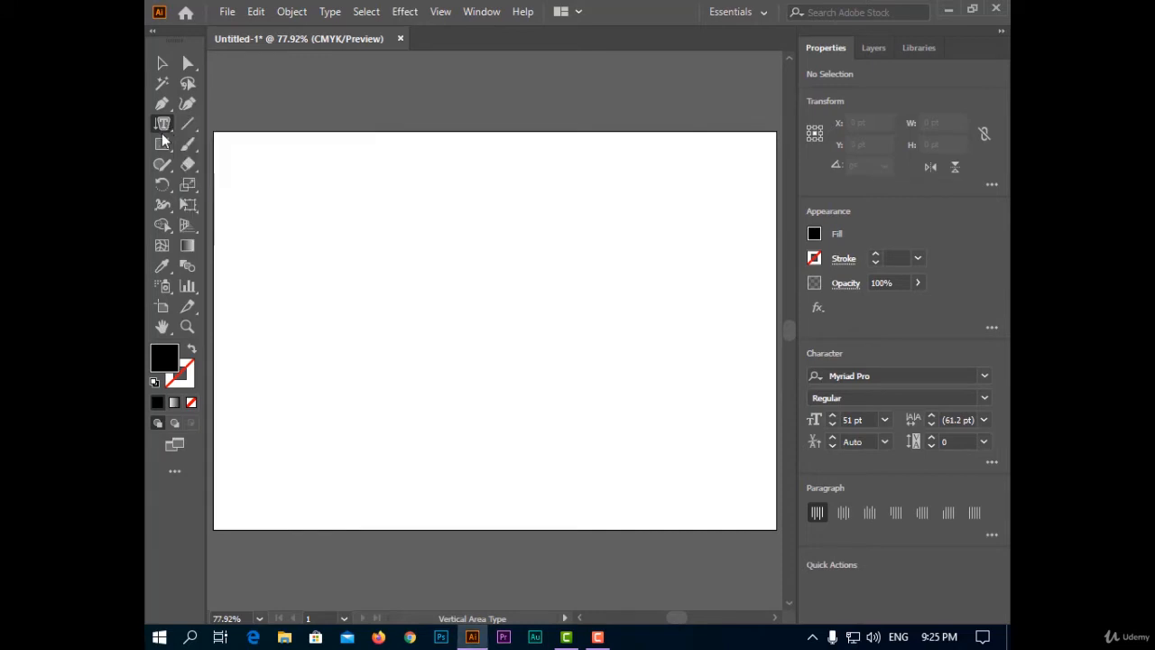
pyautogui.moveTo(366, 189); pyautogui.dragTo(667, 430)
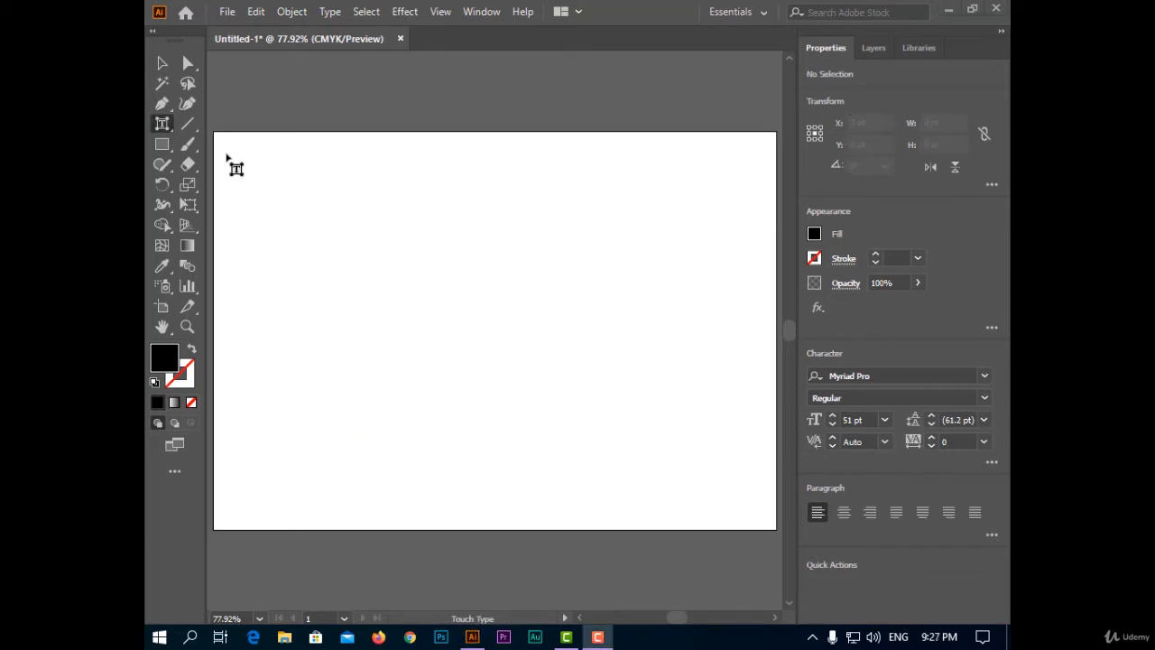
# Drag a rectangular Type Tool frame holding four lines of Lorem ipsum at 51 pt.
pyautogui.click(162, 124)
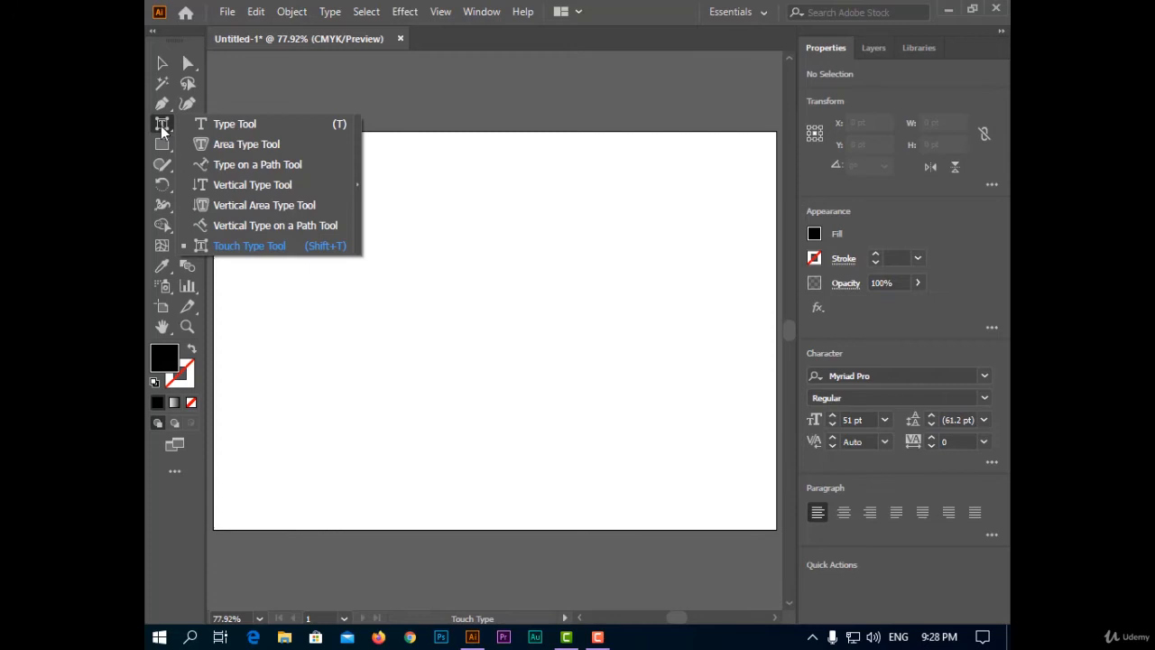
pyautogui.click(249, 245)
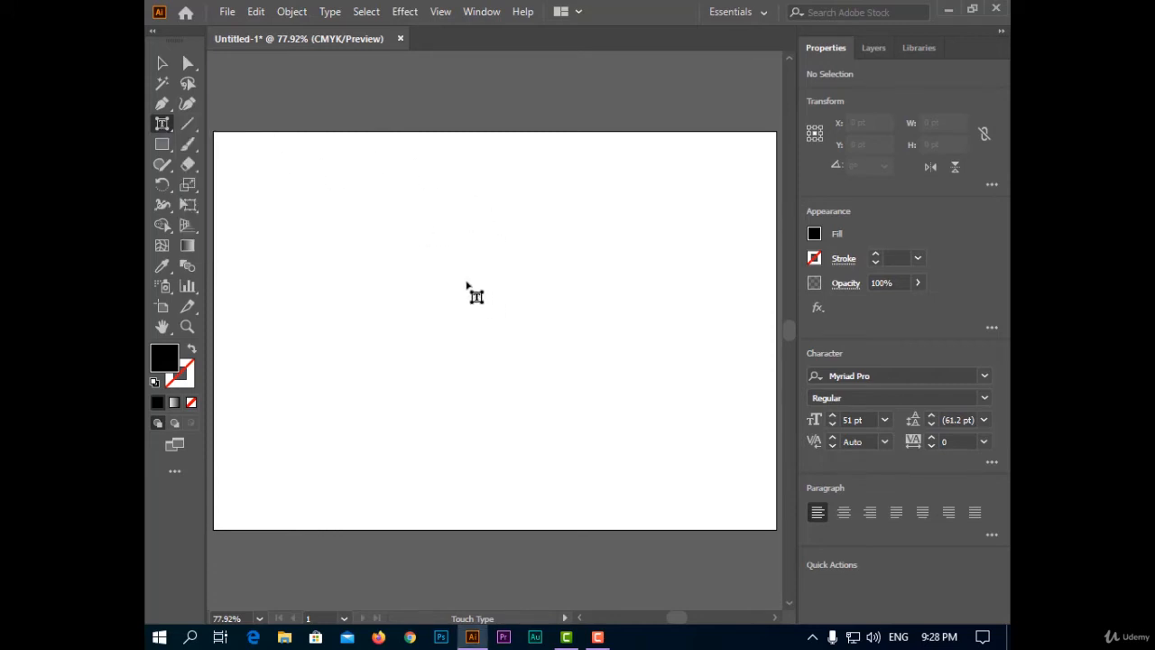
pyautogui.moveTo(172, 165)
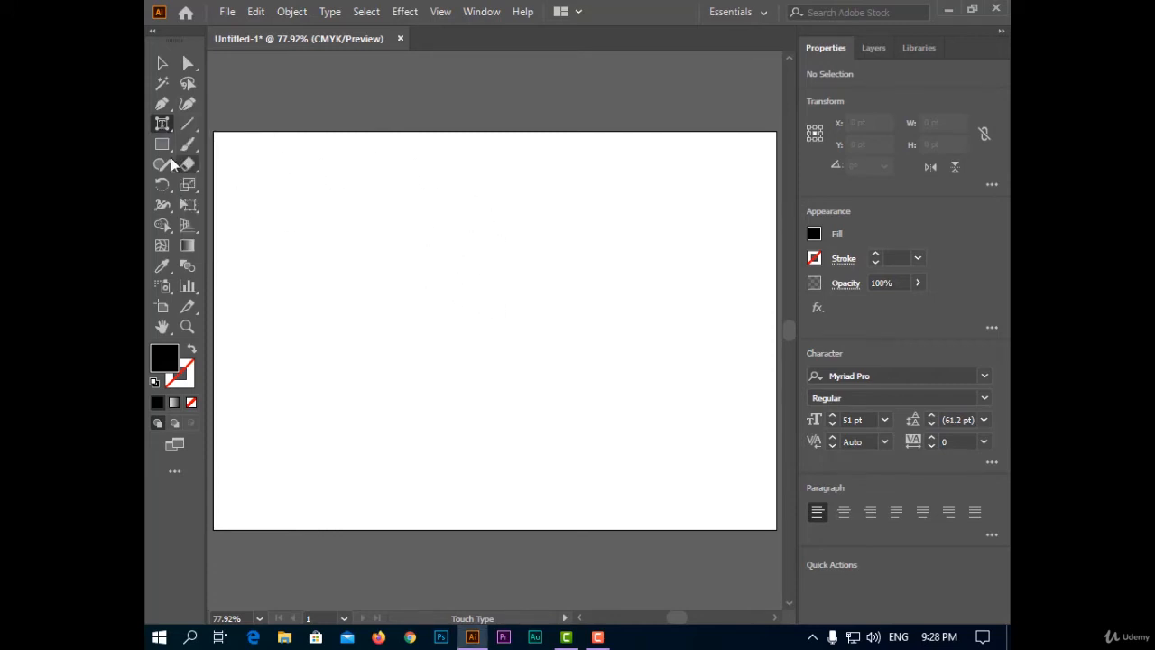
pyautogui.moveTo(341, 197); pyautogui.dragTo(521, 275)
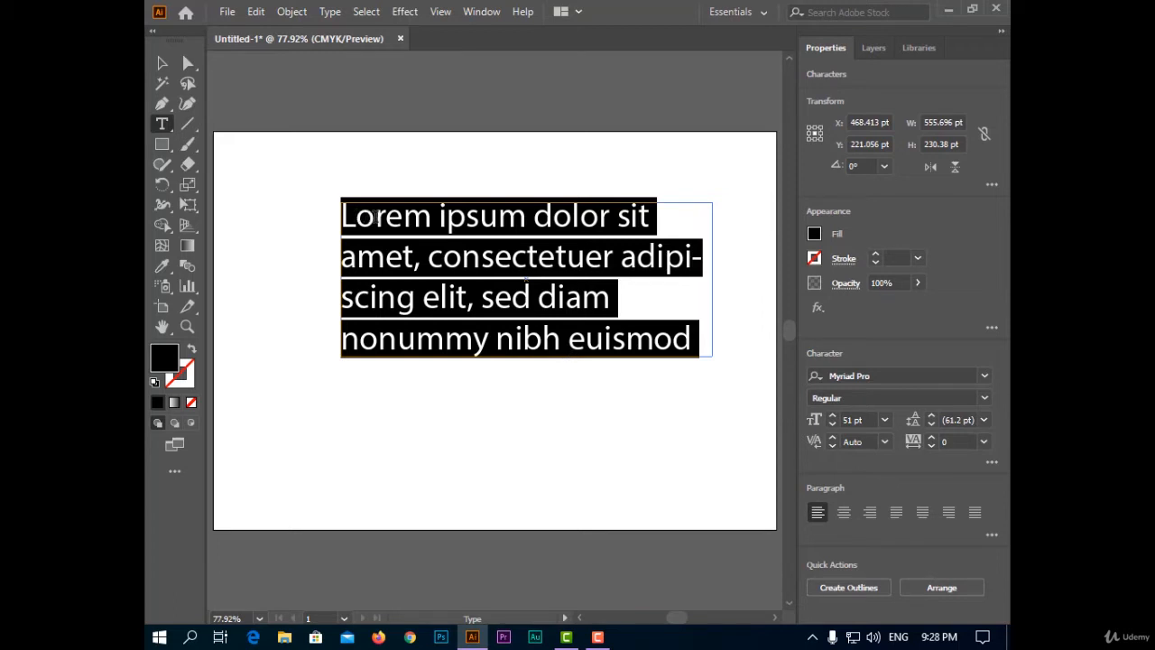
# Use Touch Type to scale the 't' in amet and select letters in consectetuer.
pyautogui.click(154, 123)
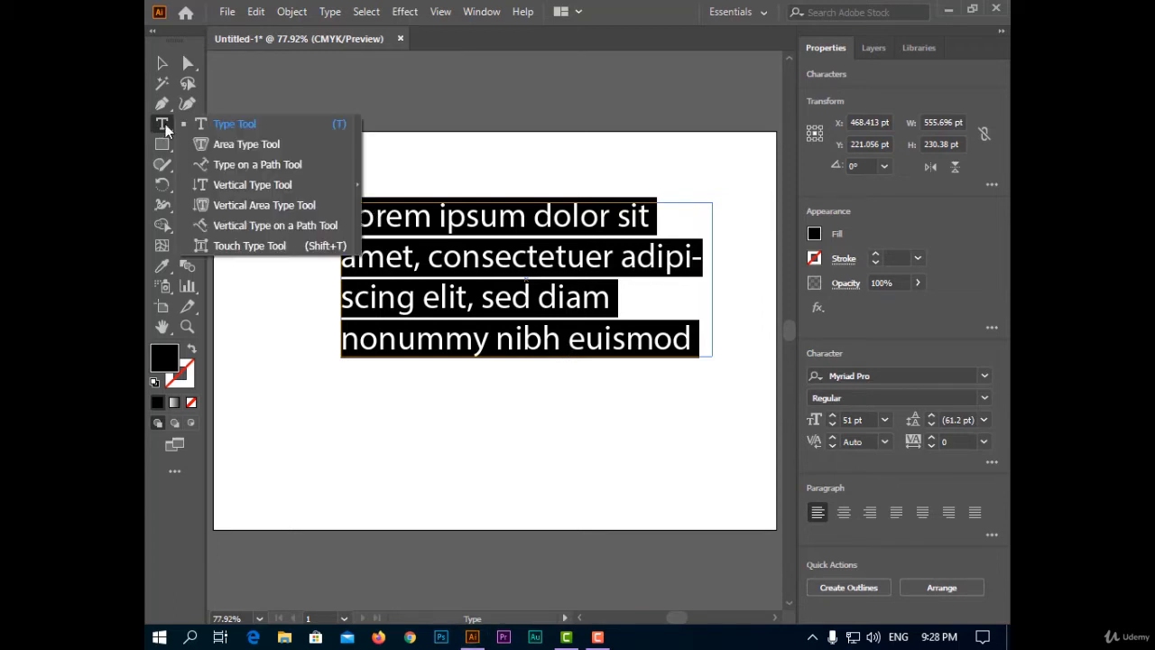
pyautogui.click(249, 246)
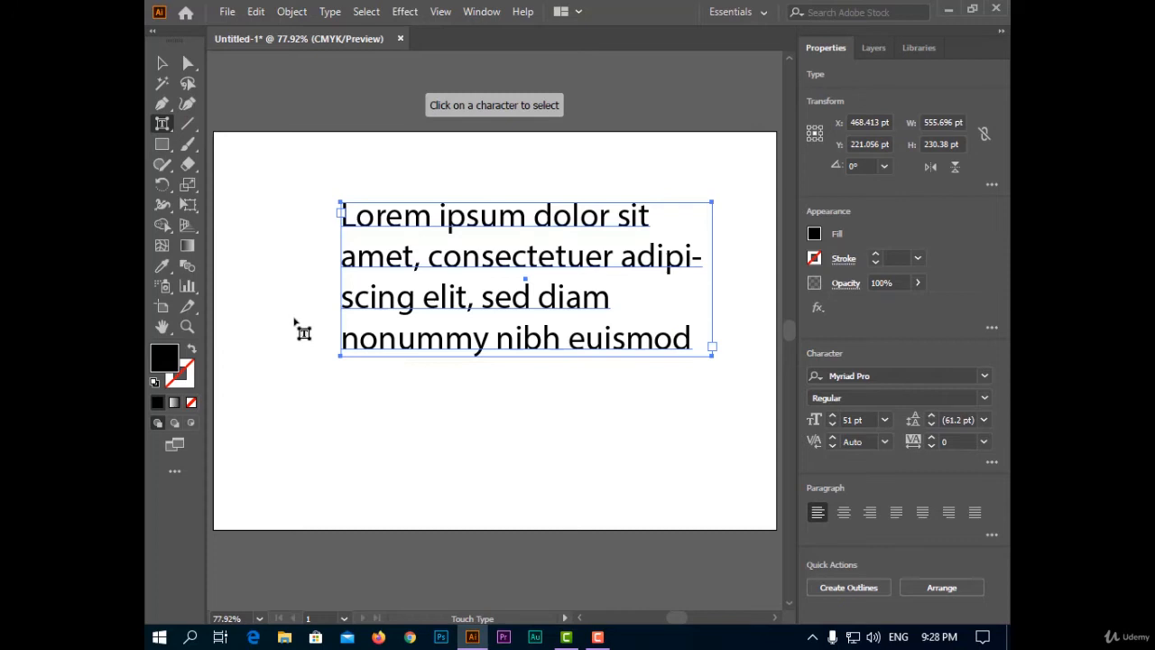
pyautogui.moveTo(415, 271)
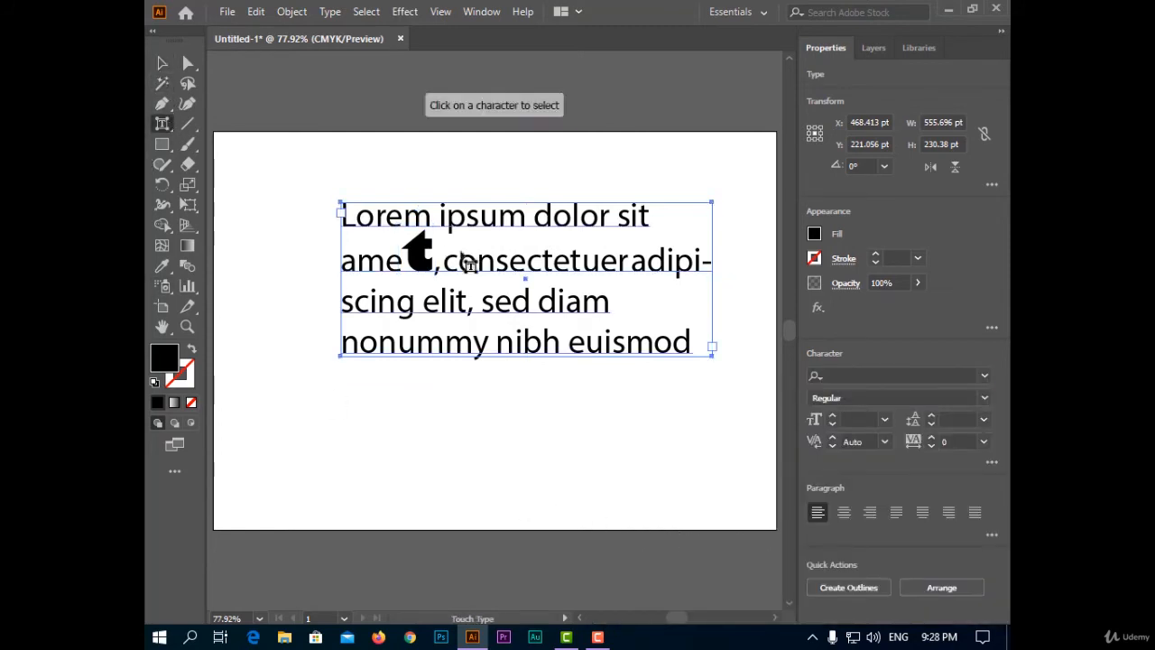
pyautogui.click(555, 261)
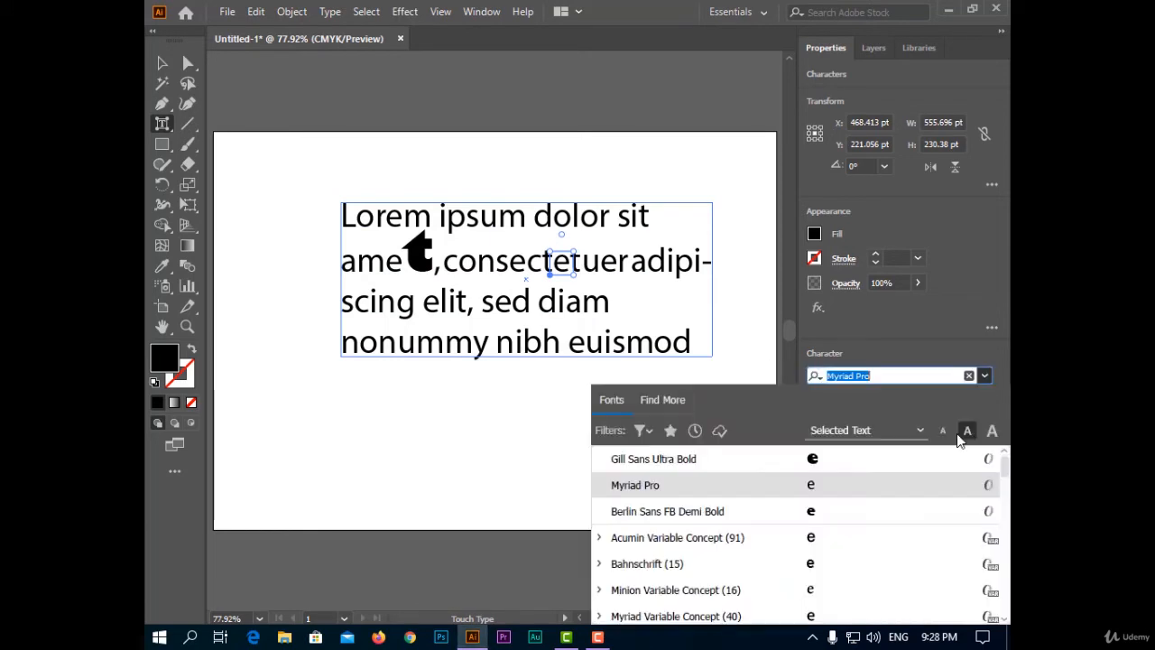
pyautogui.click(667, 511)
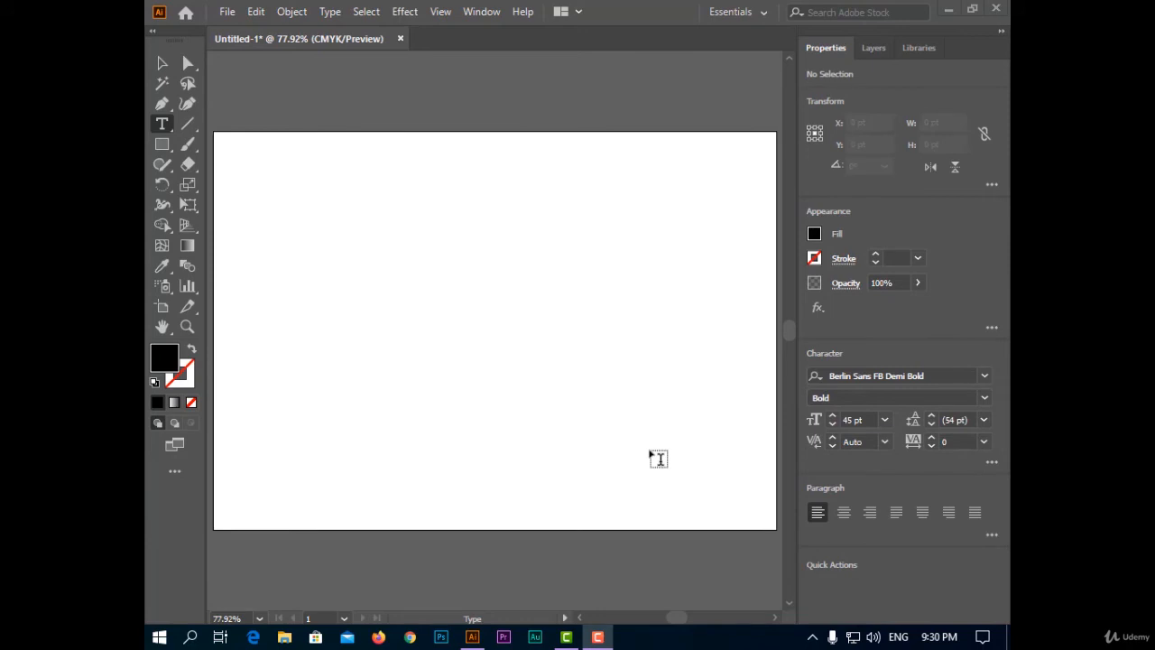
pyautogui.moveTo(287, 182)
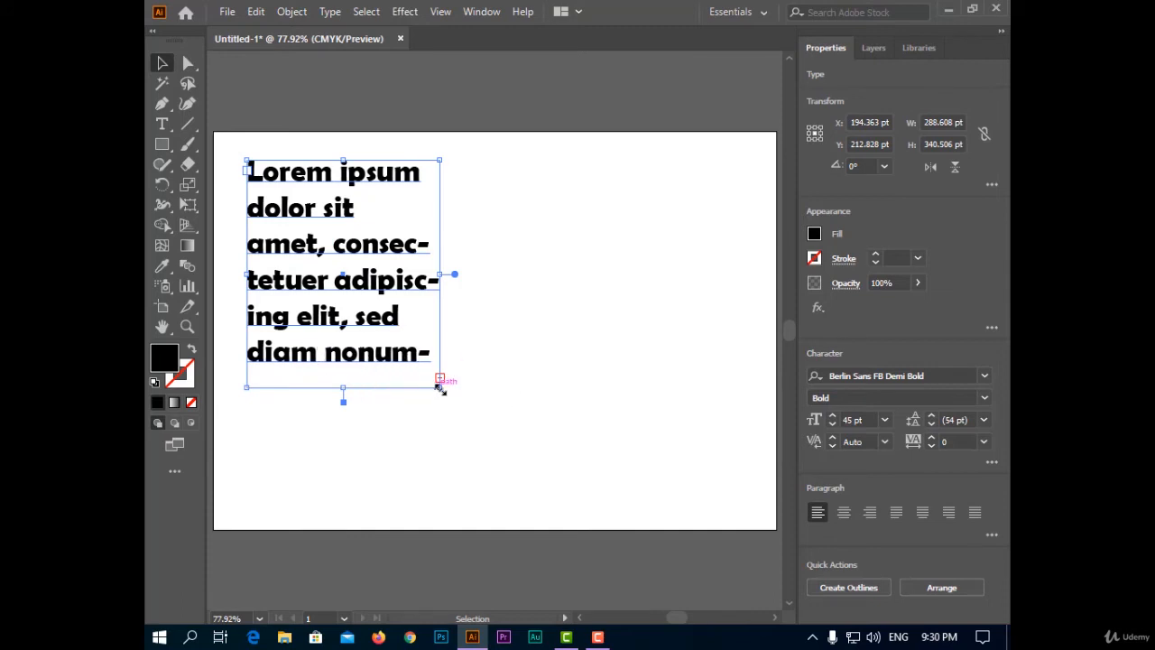
pyautogui.moveTo(182, 125)
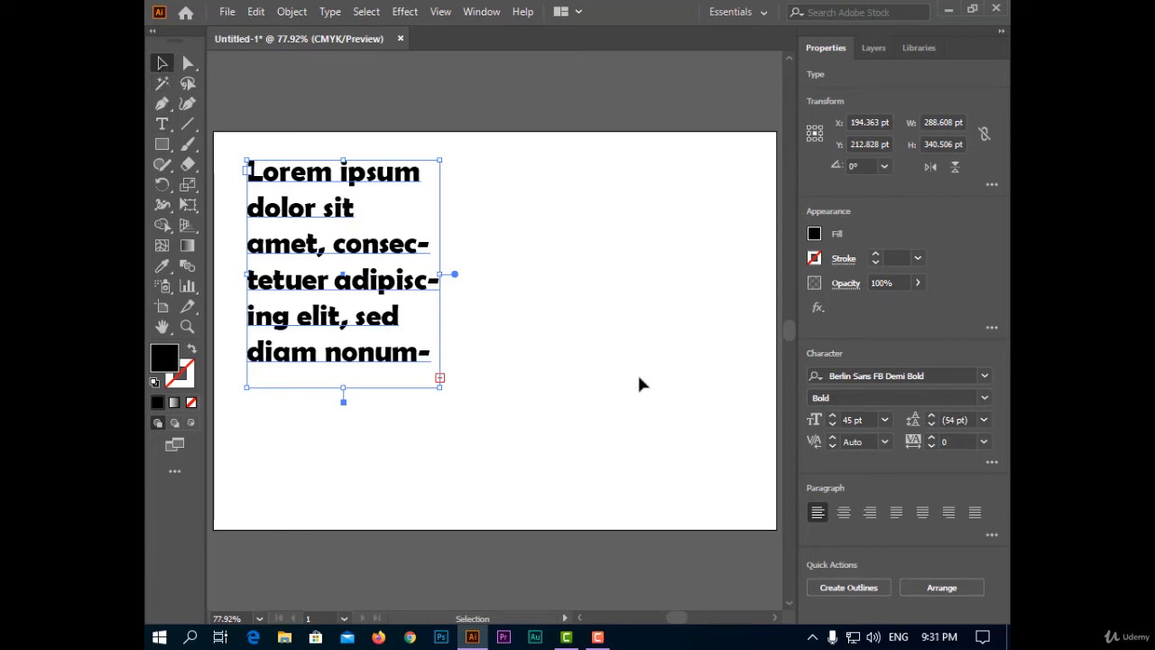
pyautogui.moveTo(425, 244)
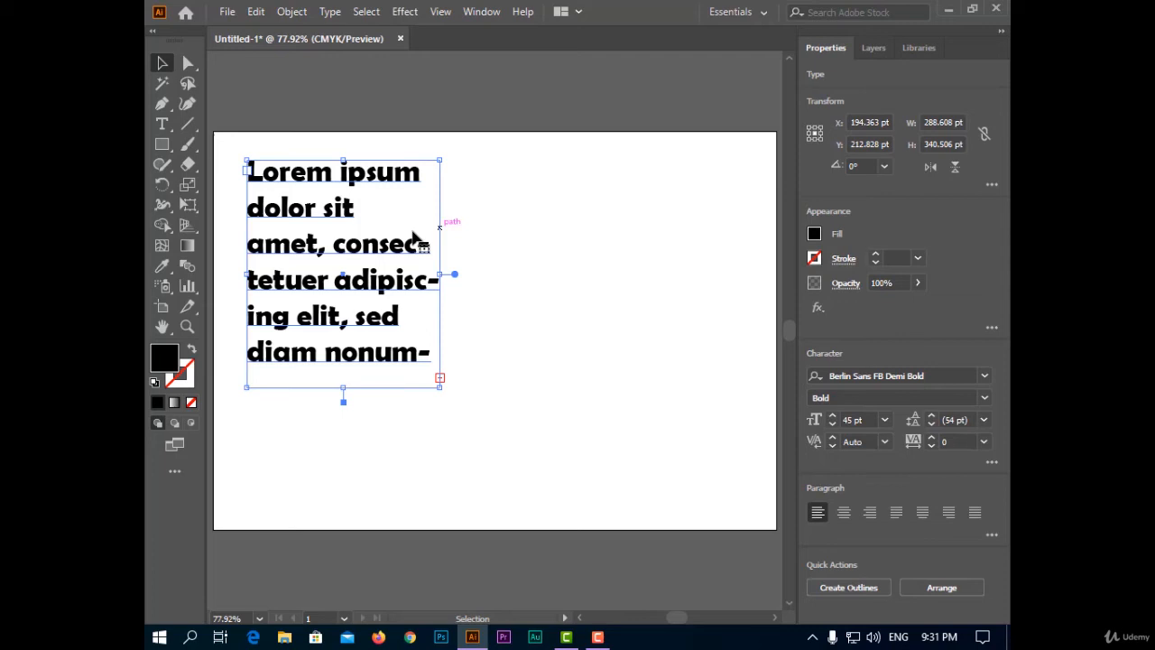
pyautogui.moveTo(497, 359)
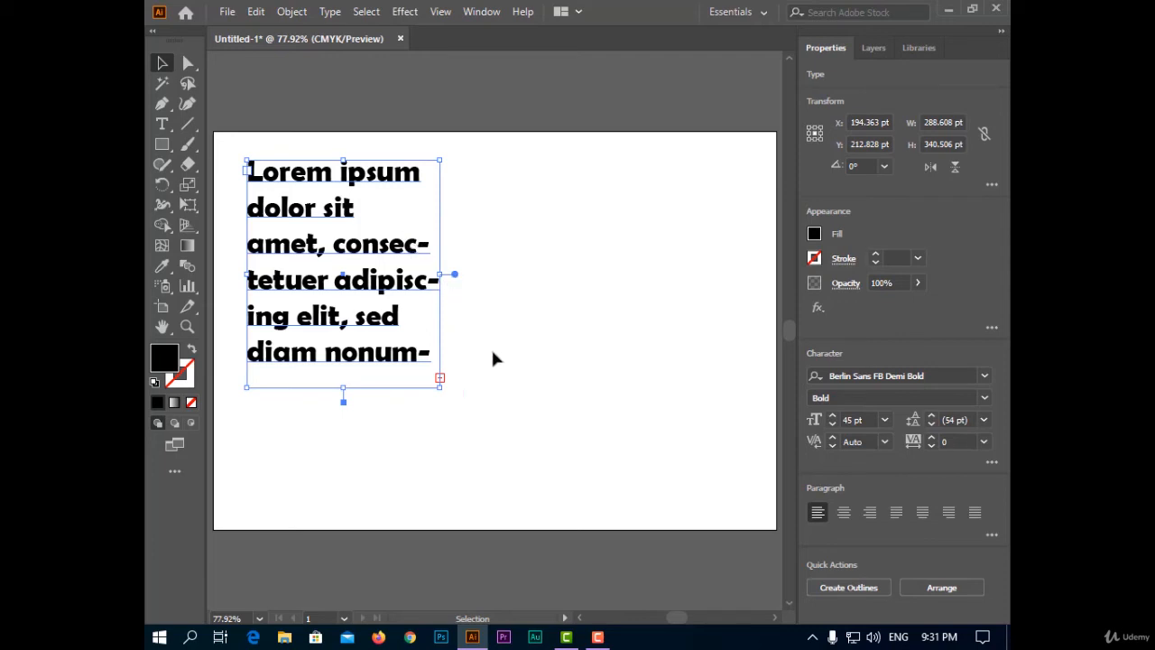
pyautogui.moveTo(441, 380)
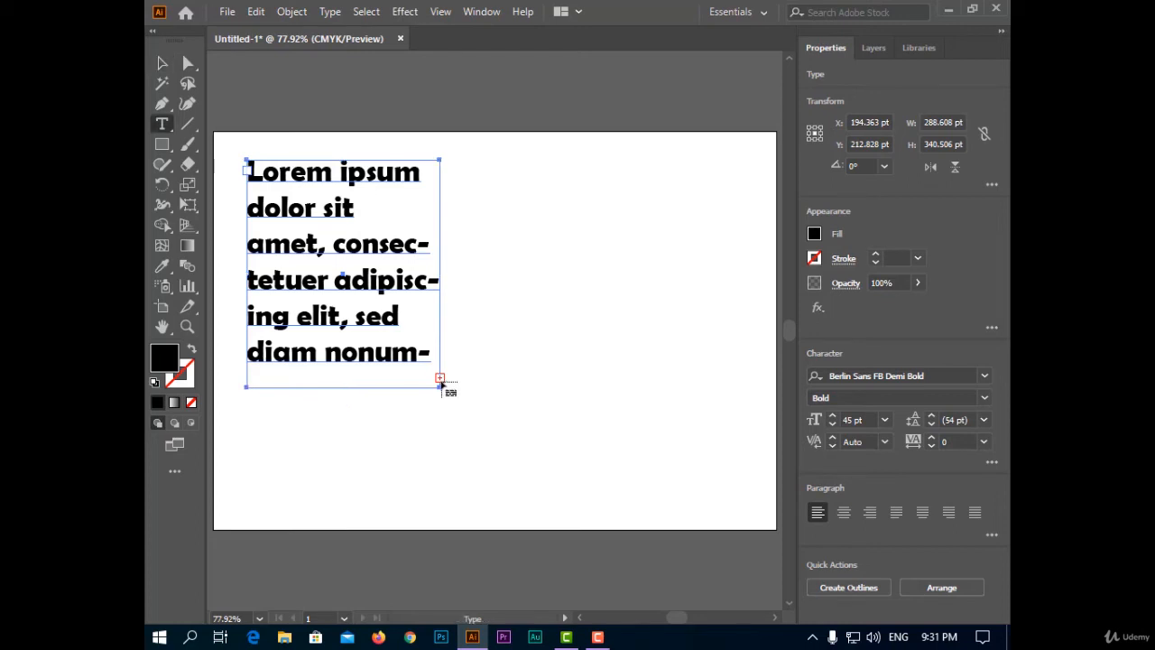
pyautogui.moveTo(484, 165)
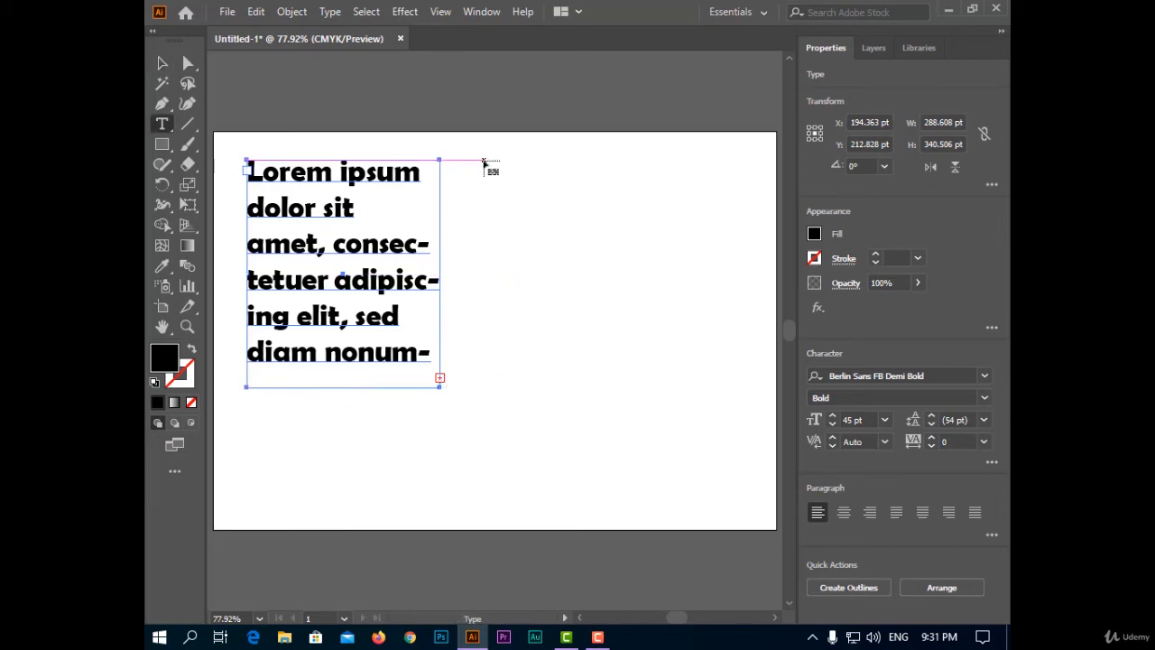
pyautogui.moveTo(481, 167)
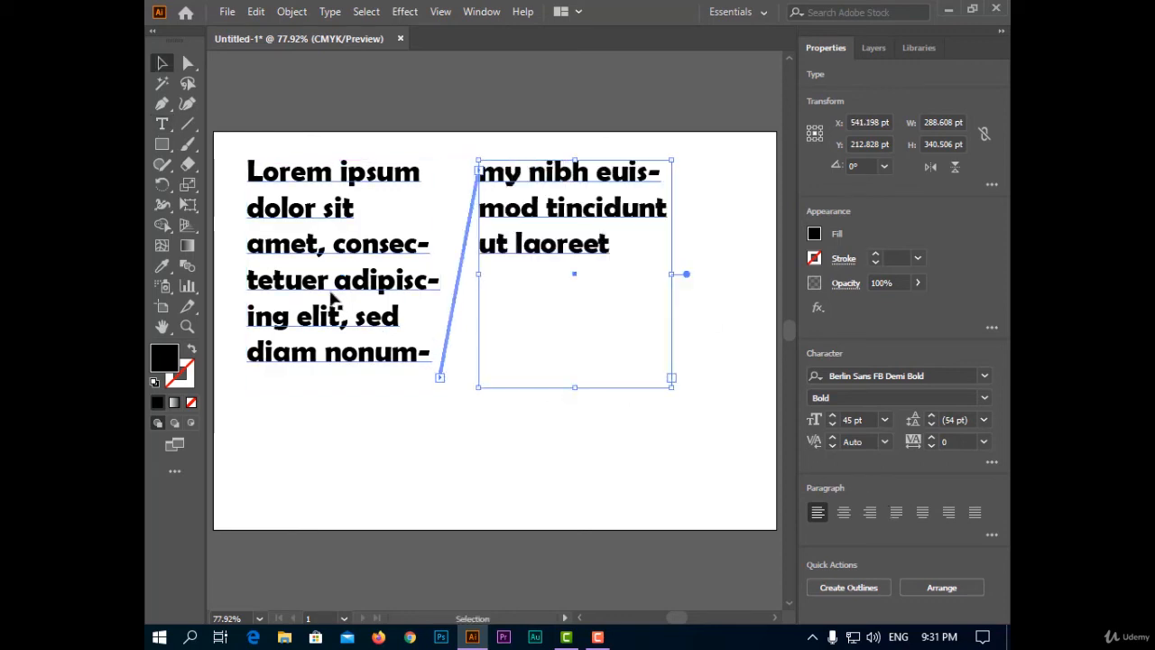
pyautogui.moveTo(424, 381)
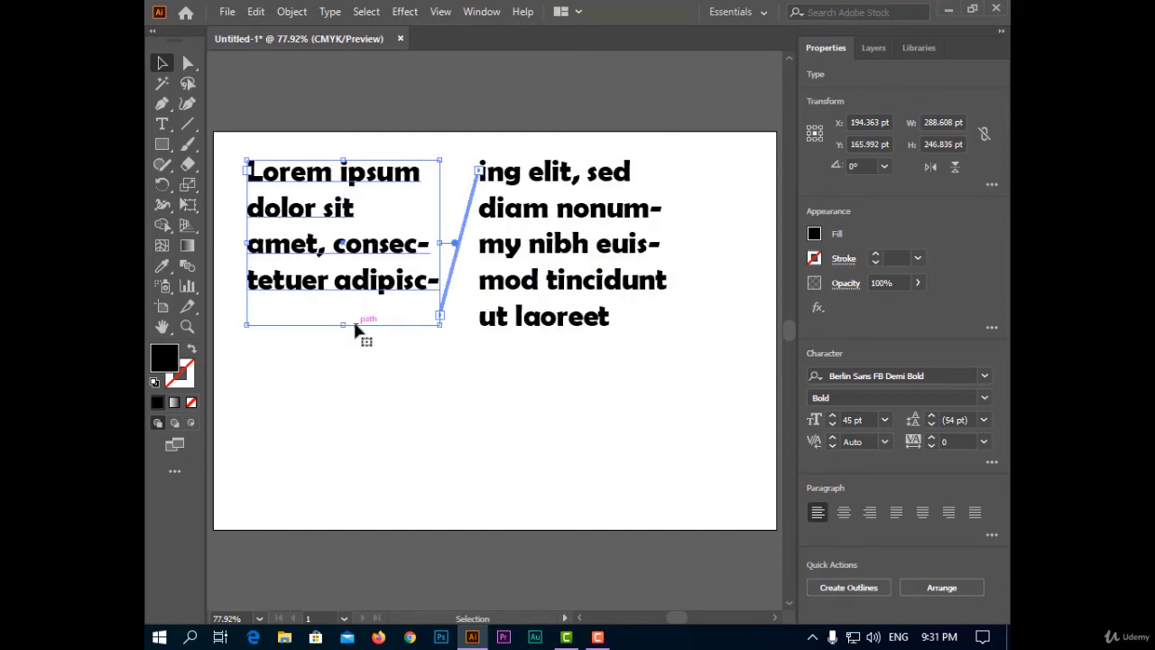
pyautogui.moveTo(441, 321)
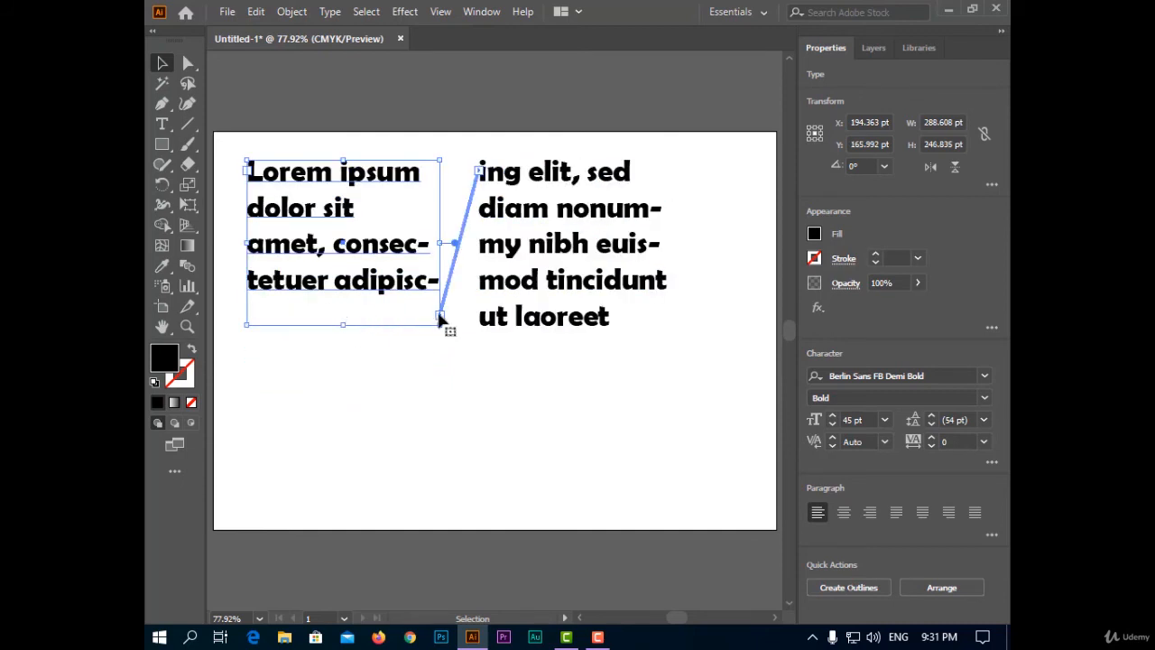
pyautogui.moveTo(343, 324)
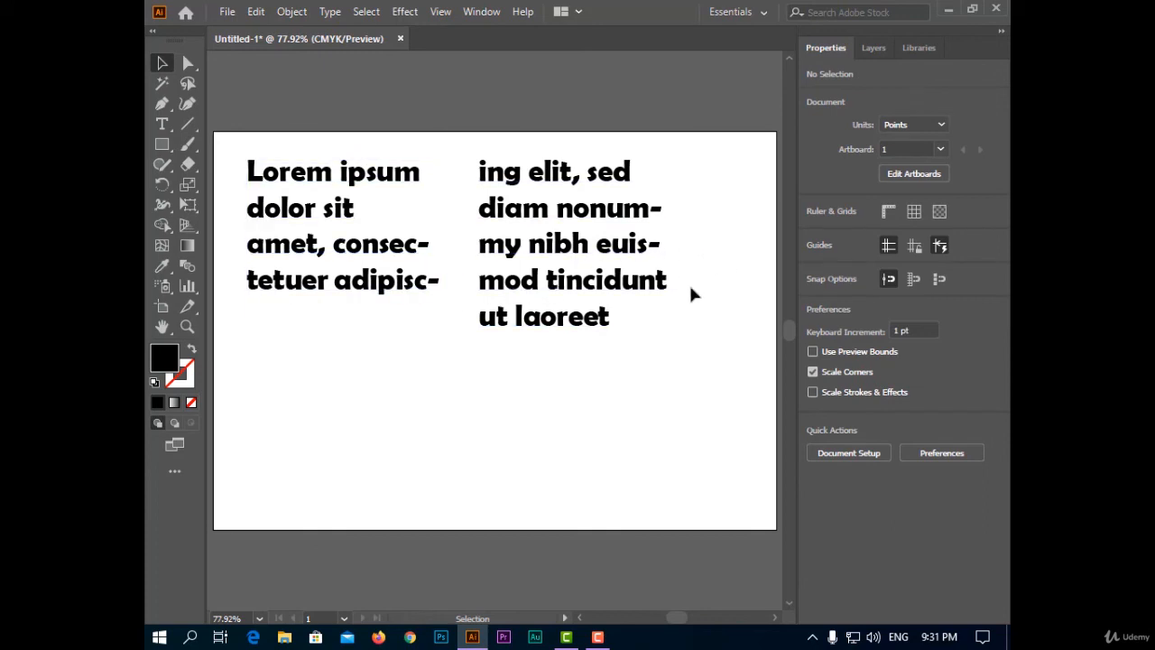
pyautogui.moveTo(541, 448)
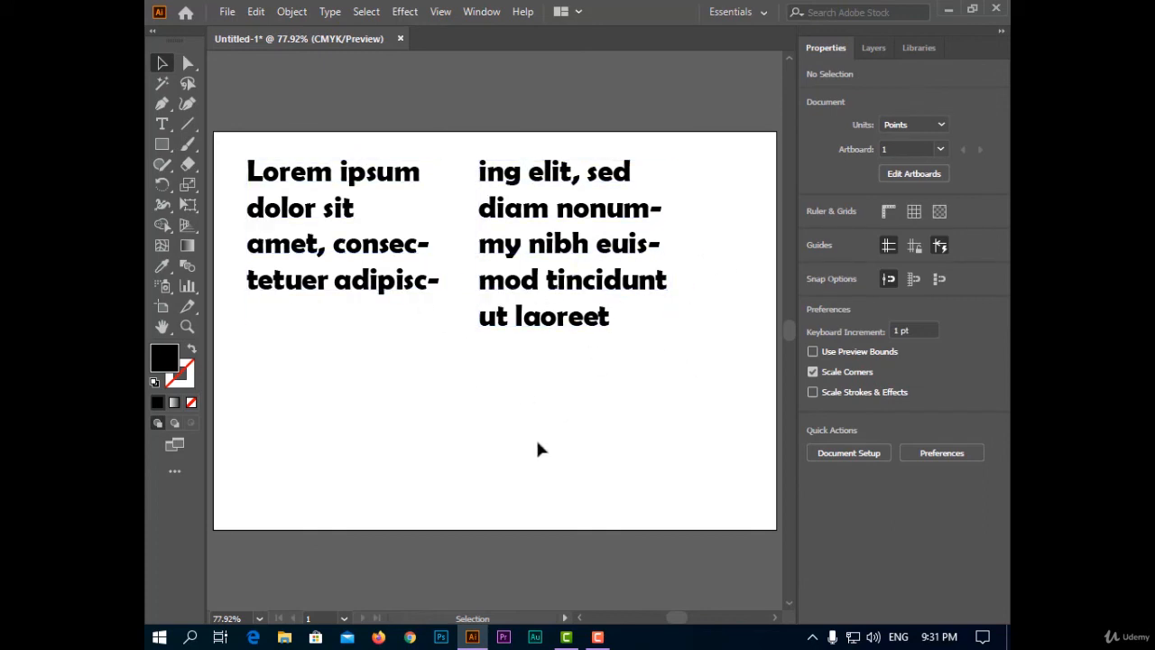
pyautogui.moveTo(532, 469)
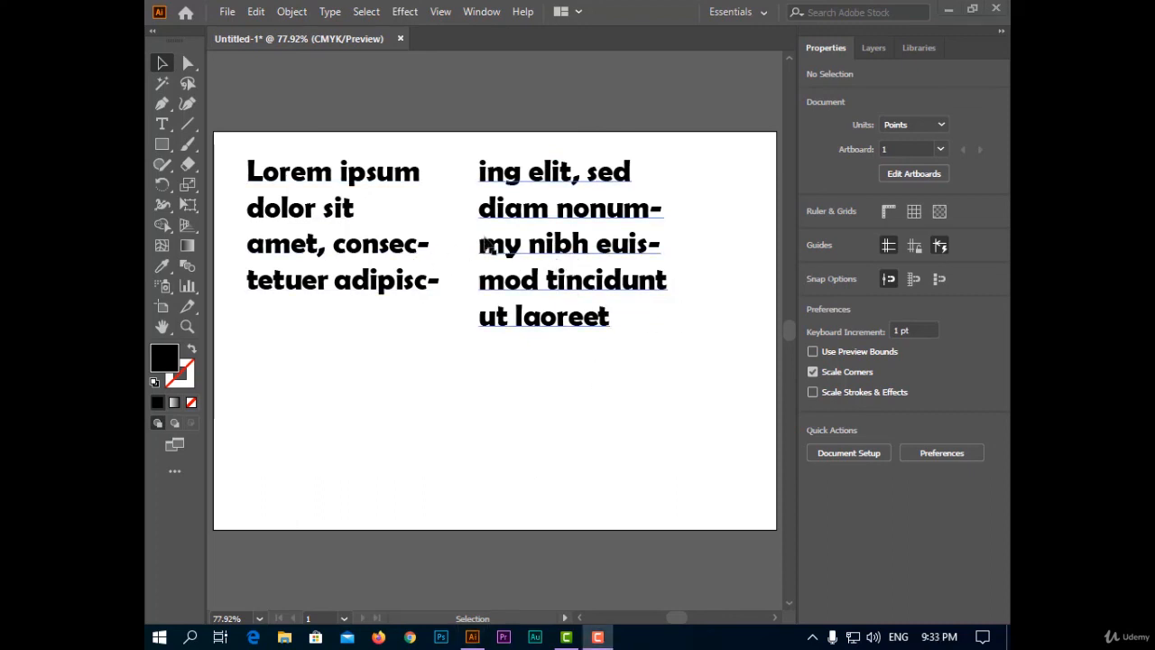
# Place the insertion point in the right-hand threaded frame's Lorem ipsum text.
pyautogui.click(161, 124)
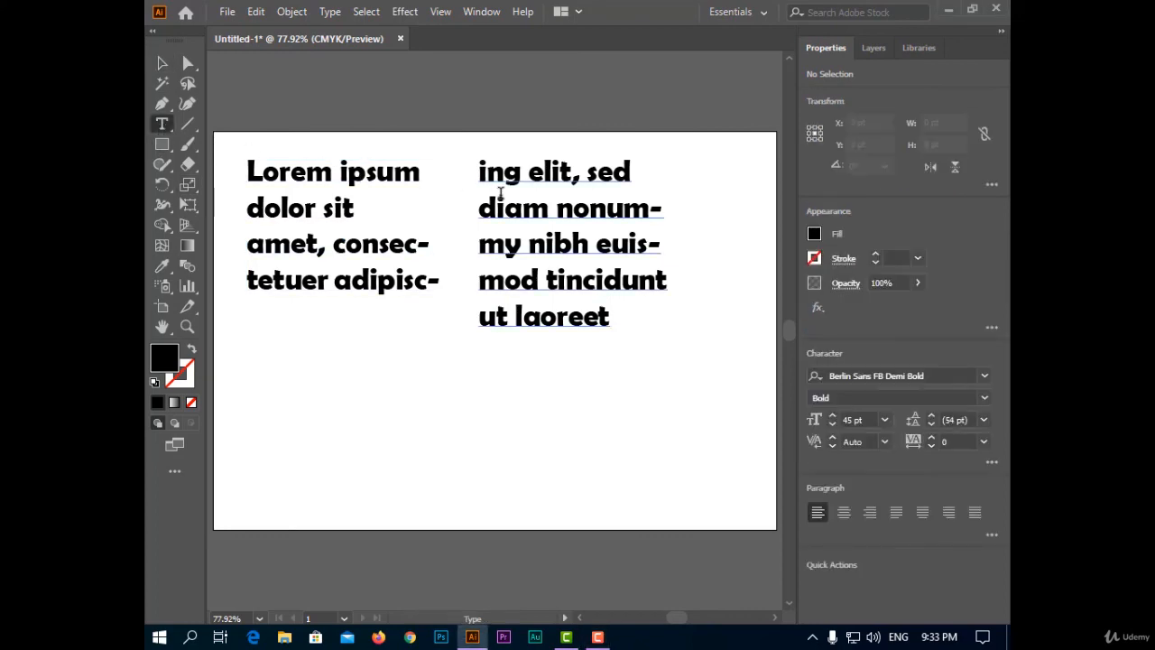